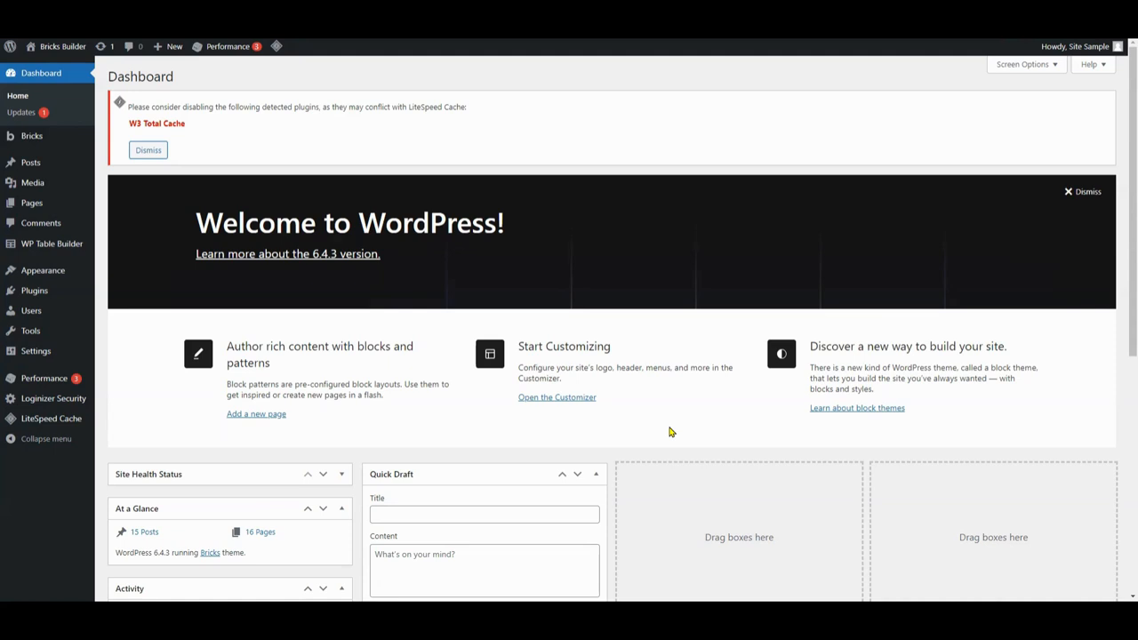
mouse_move(676, 432)
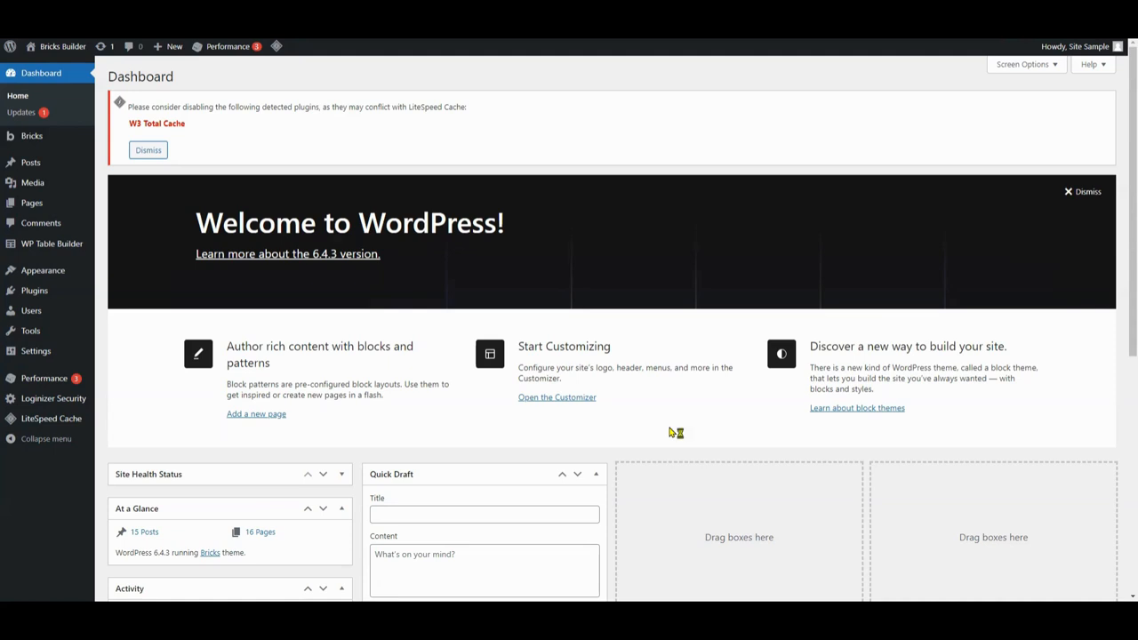
mouse_move(672, 432)
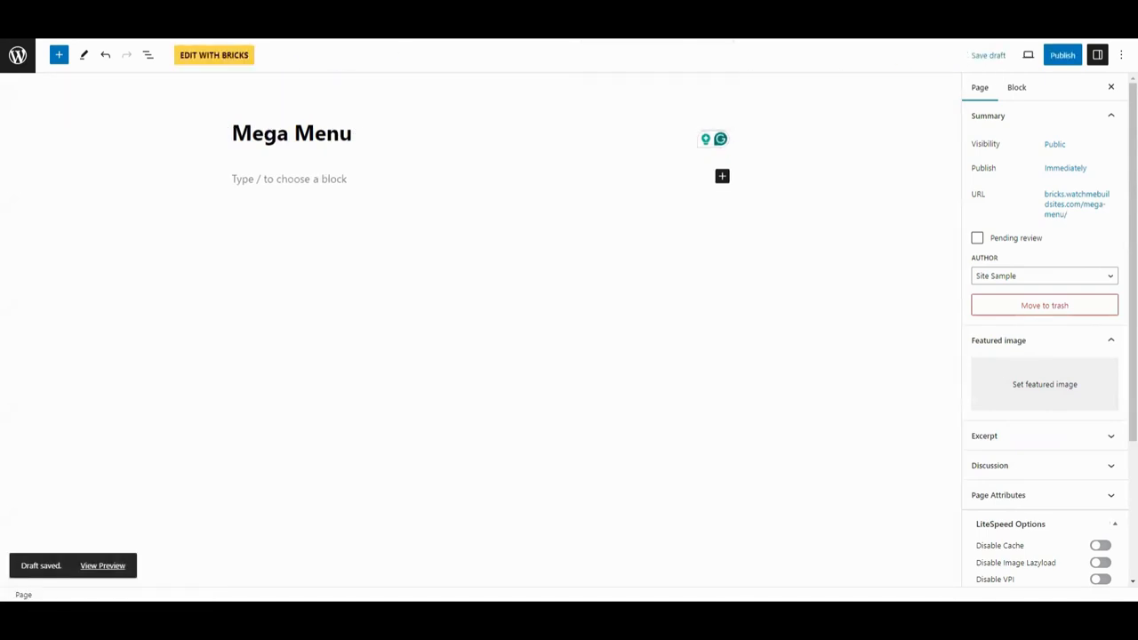
Edit the Mega Menu page, add a section and delete its default container
click(214, 53)
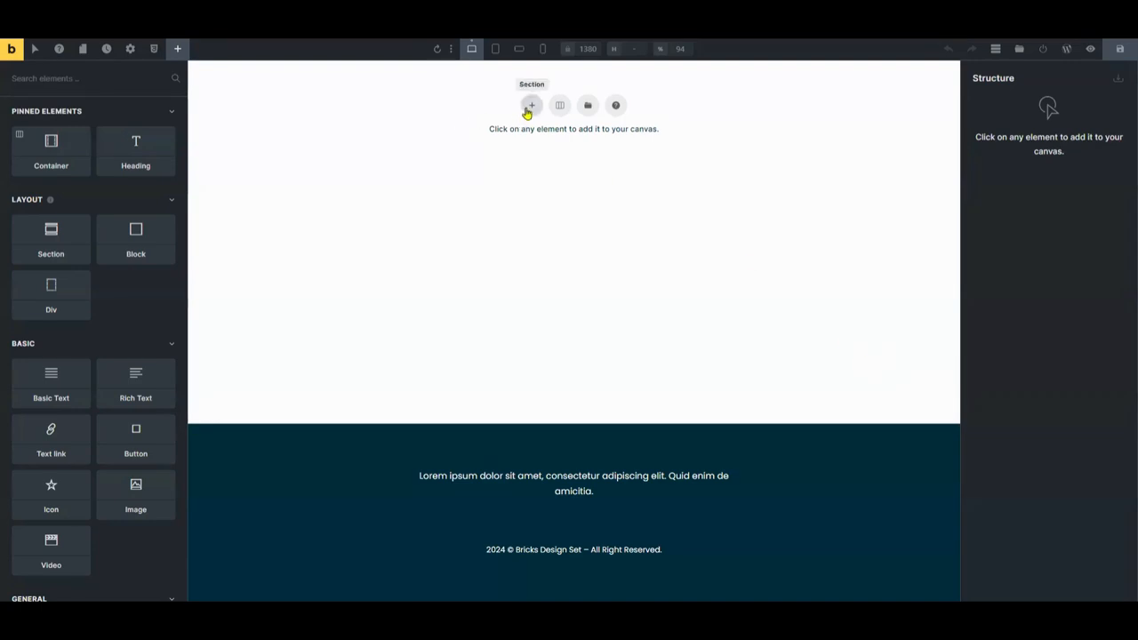
click(530, 105)
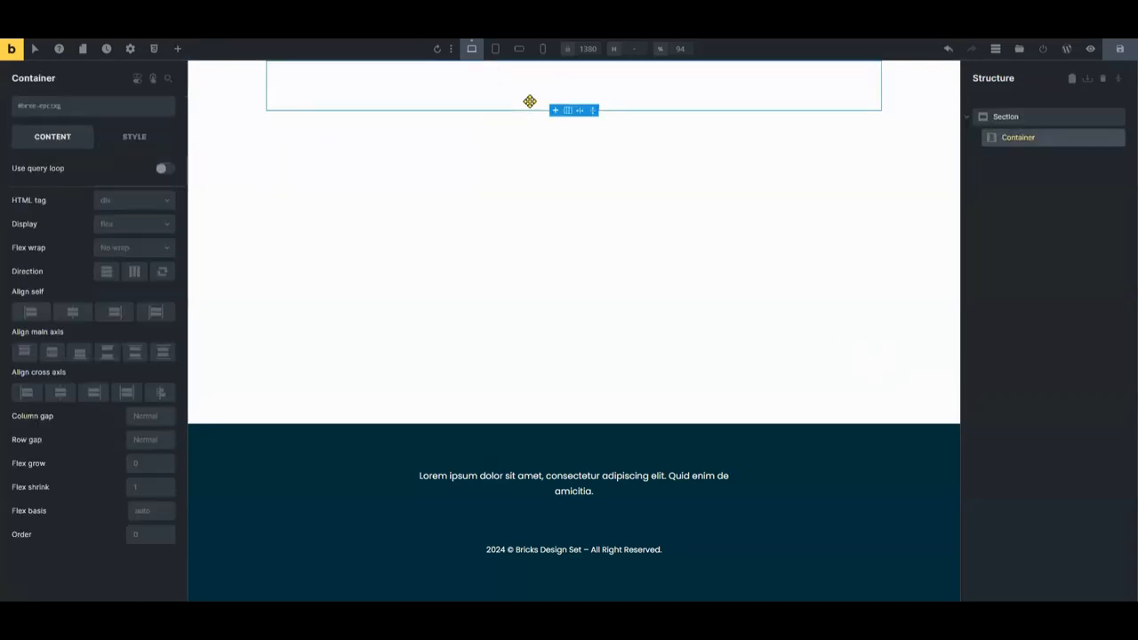
click(155, 311)
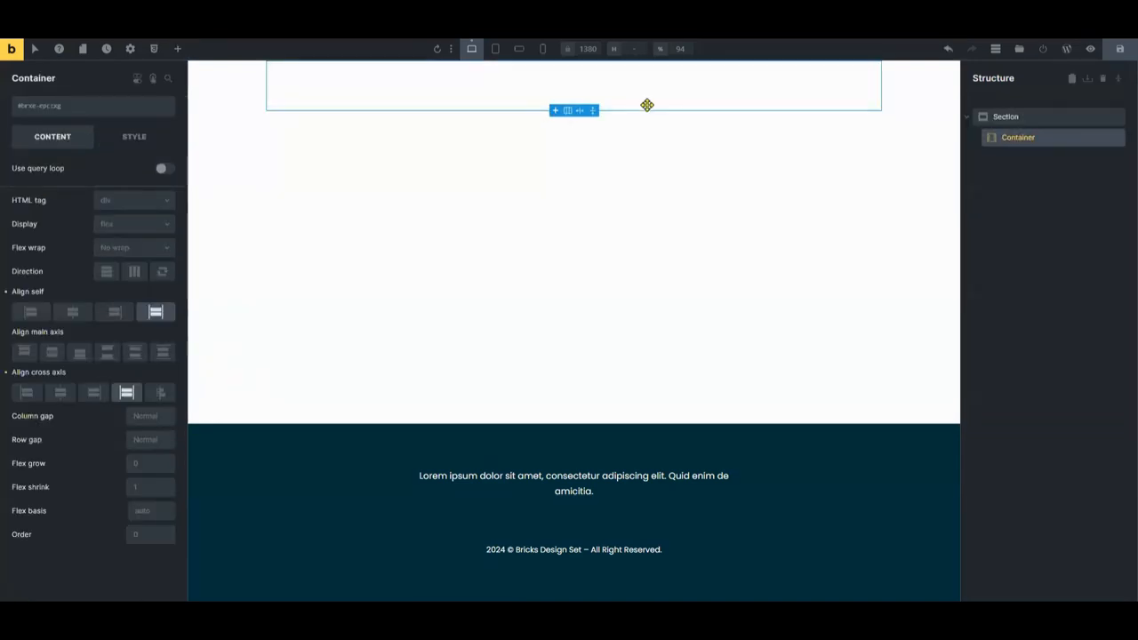
click(1007, 117)
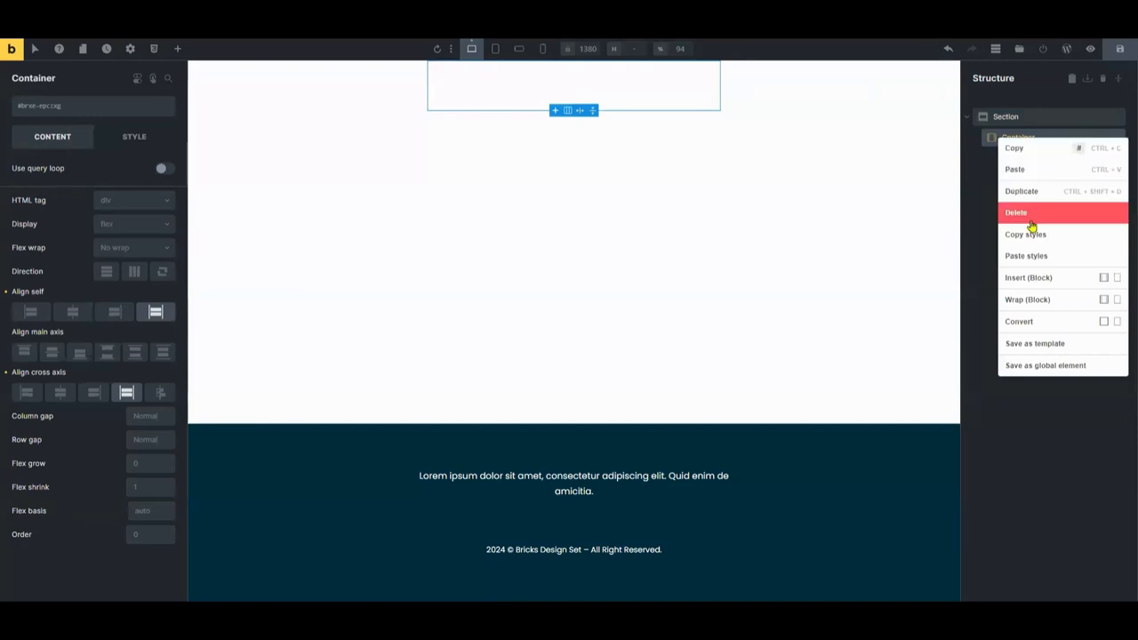
click(1015, 211)
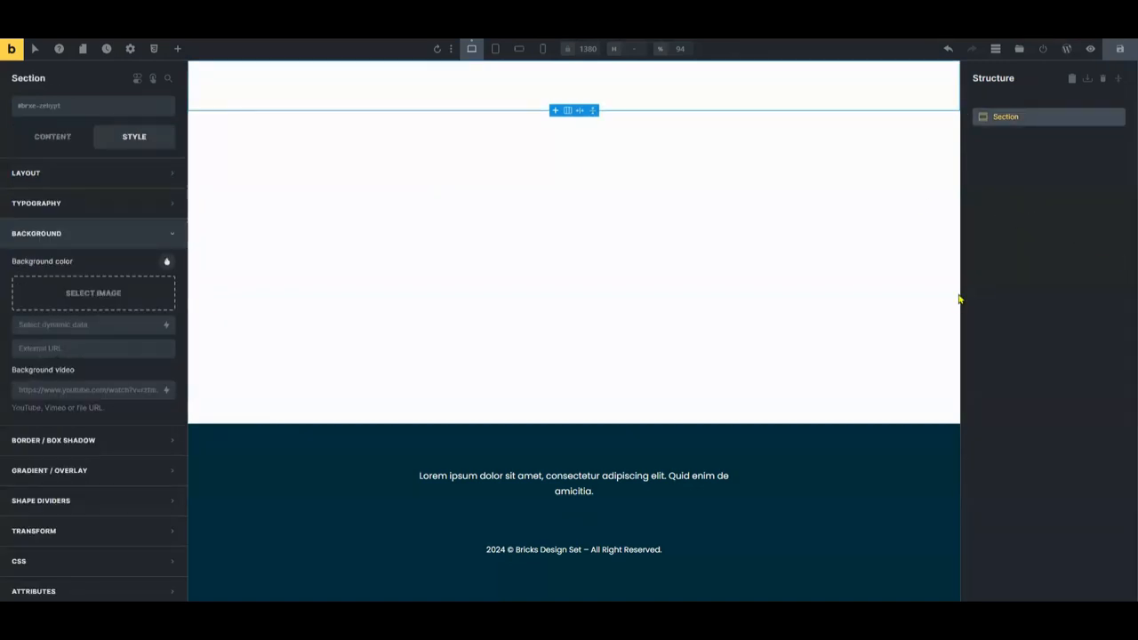
mouse_move(987, 125)
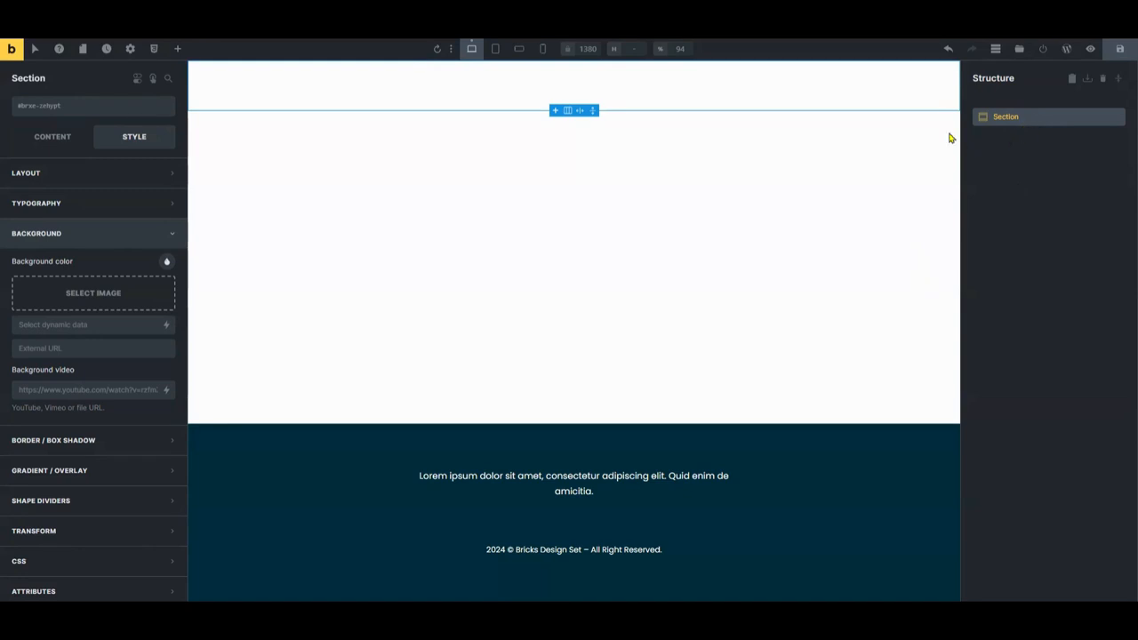
mouse_move(585, 125)
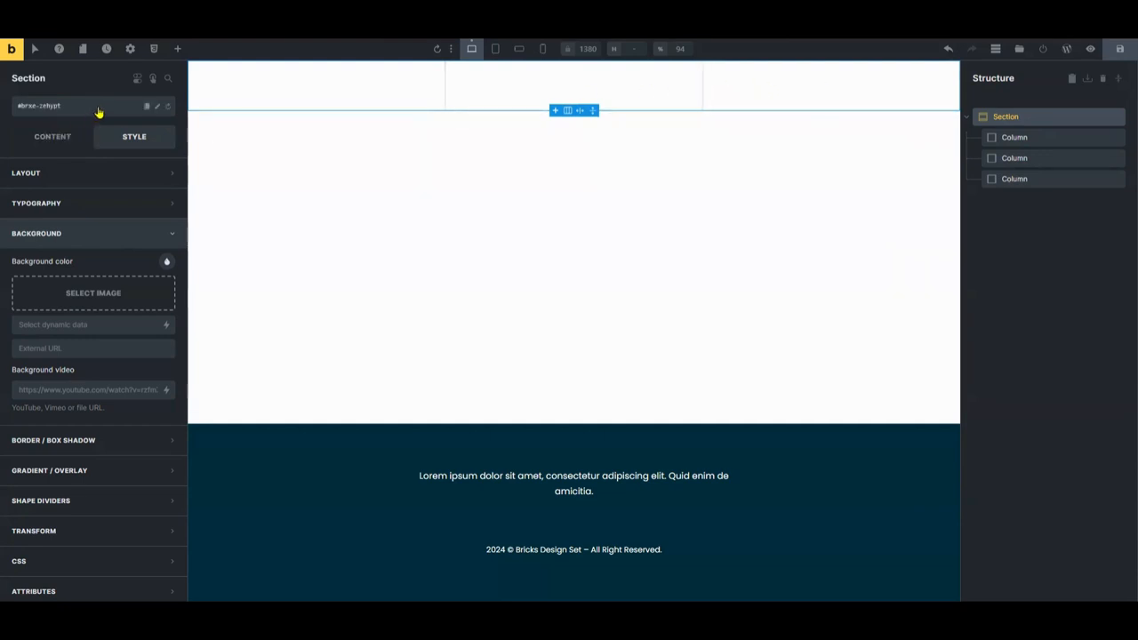
Add a Logo element to column one and a Nav (Nestable) menu to column two
click(178, 50)
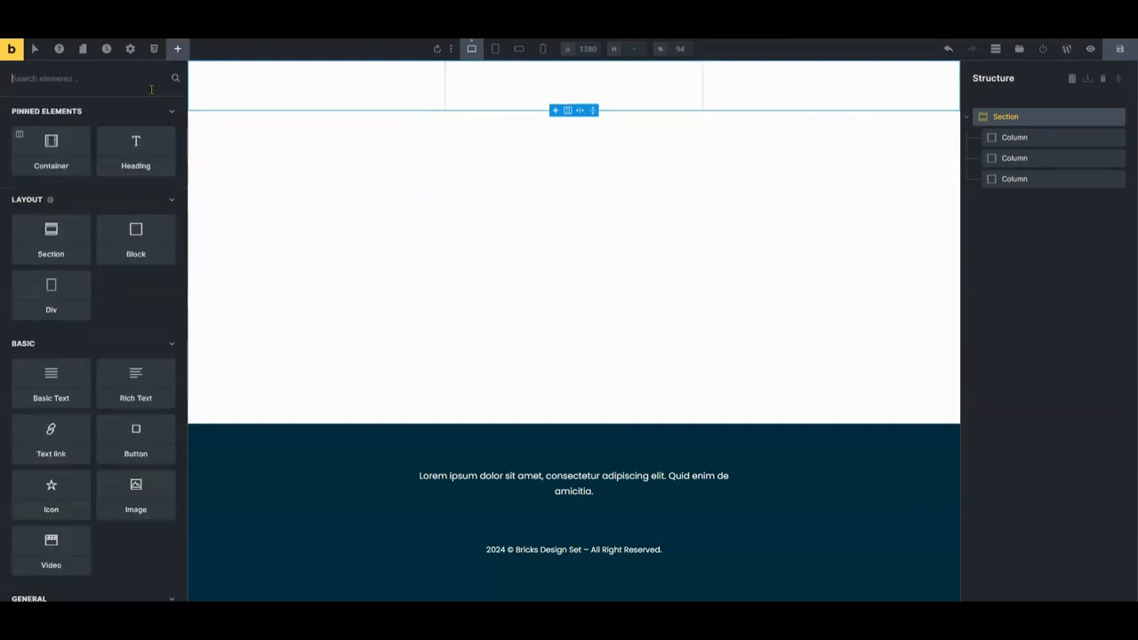
text(Logo)
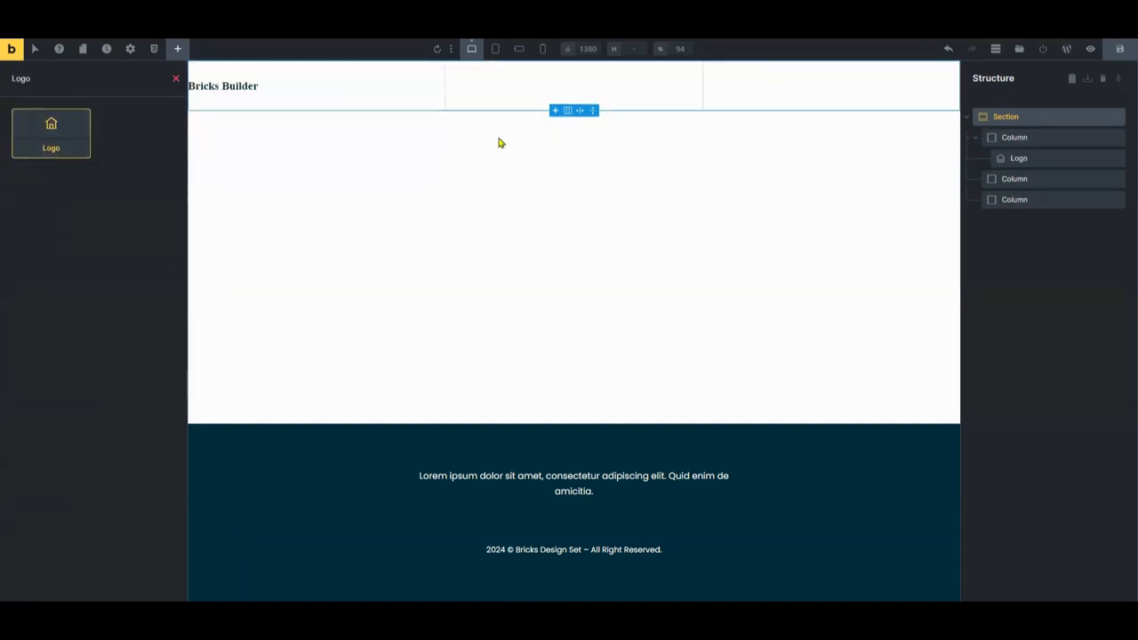
mouse_move(727, 175)
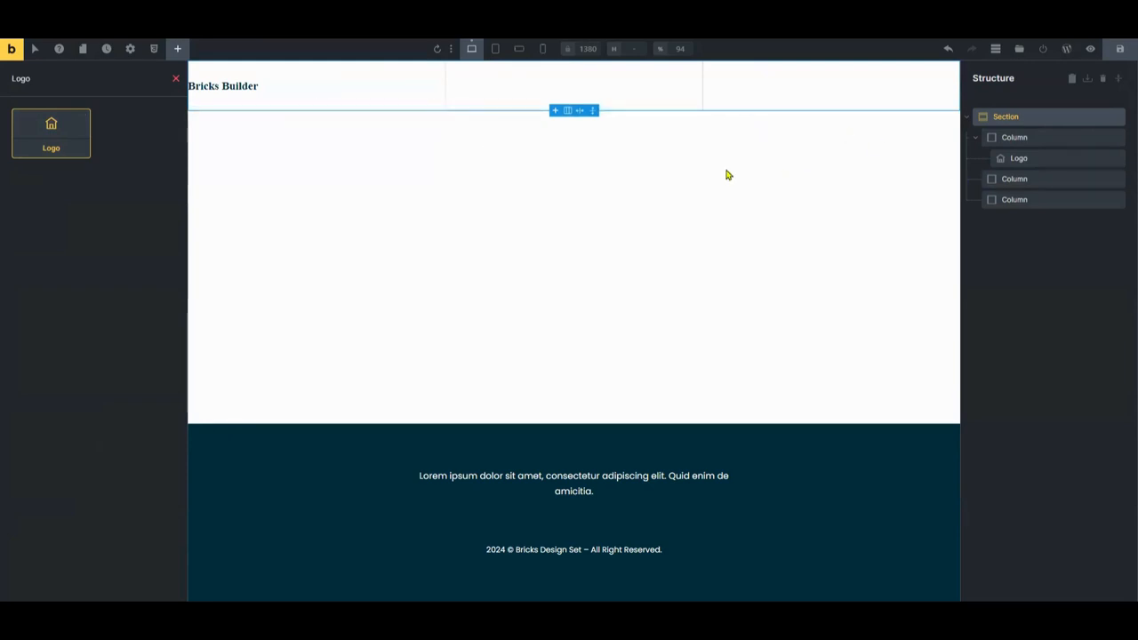
mouse_move(178, 49)
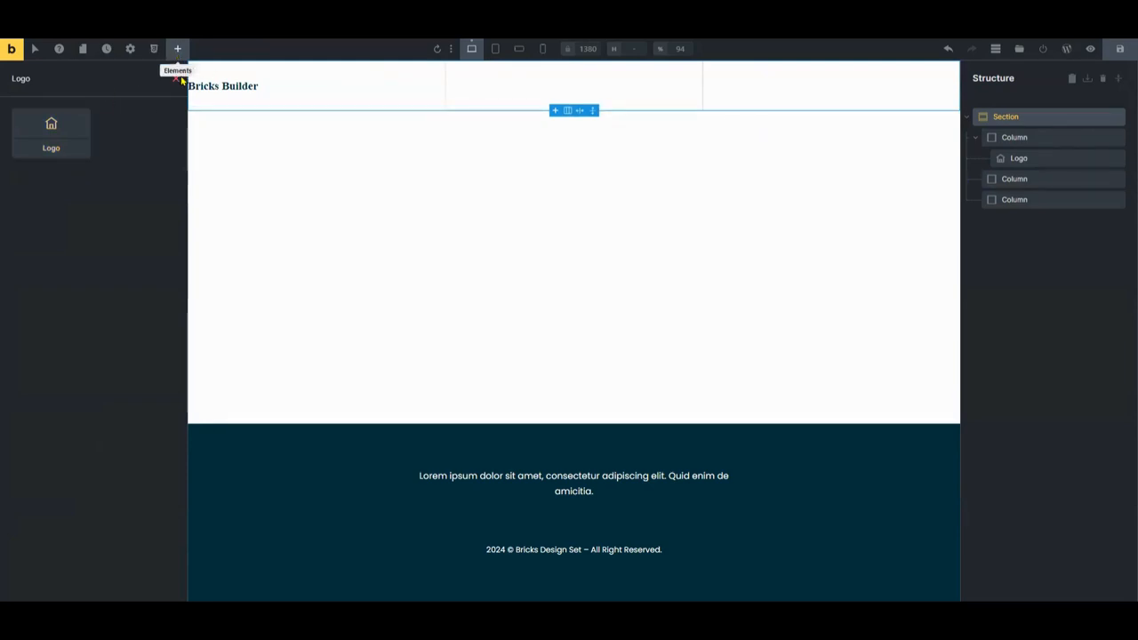
click(178, 49)
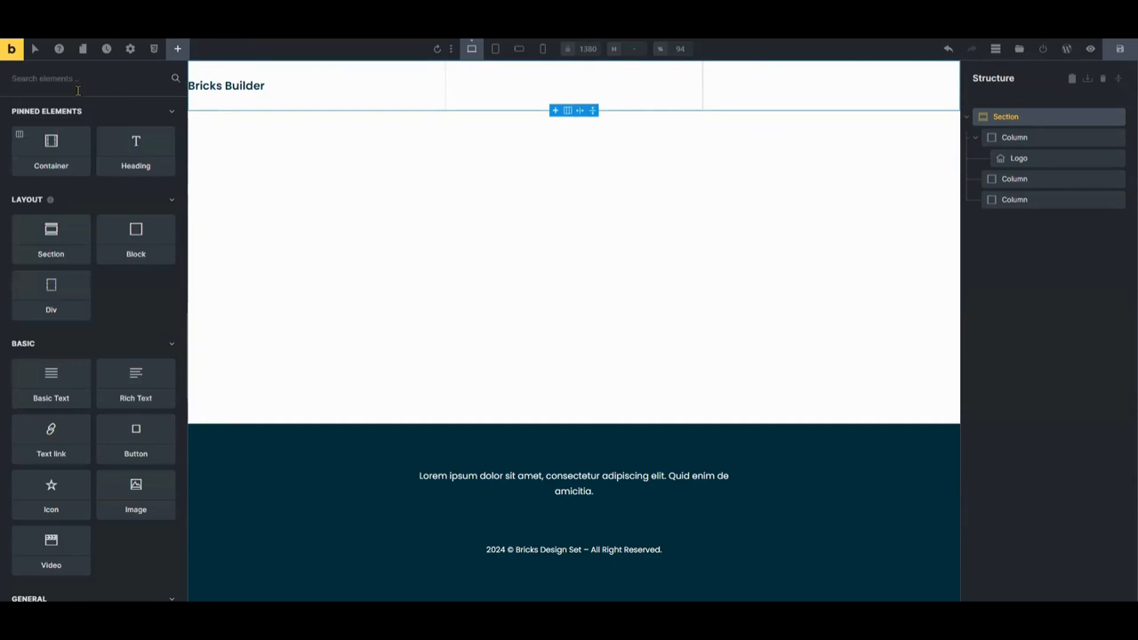
text(nav)
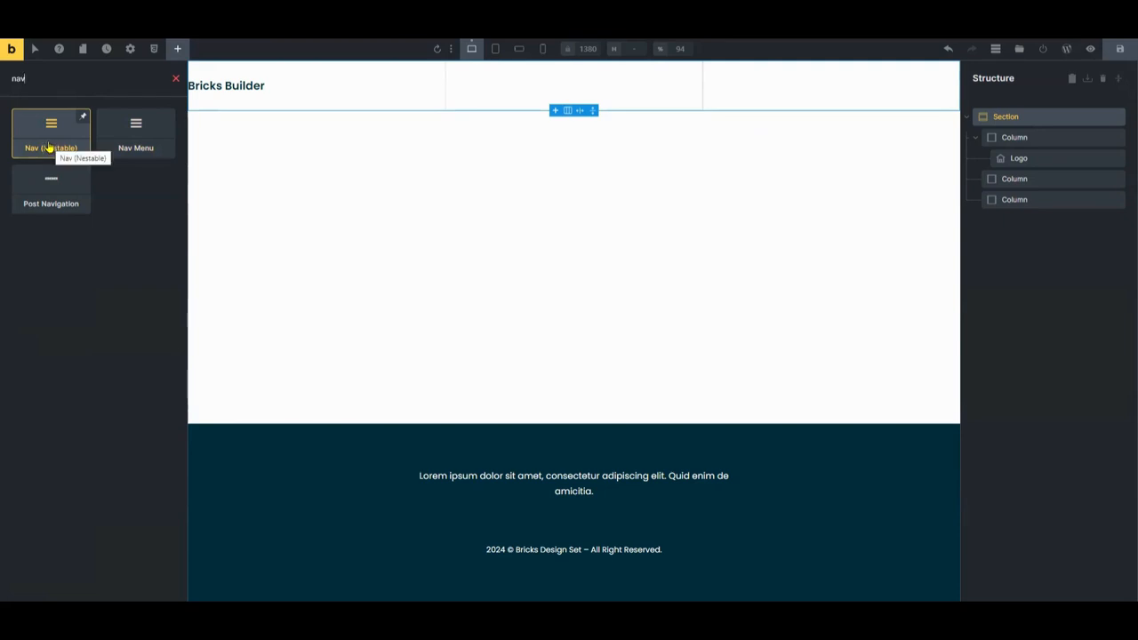
mouse_move(1010, 183)
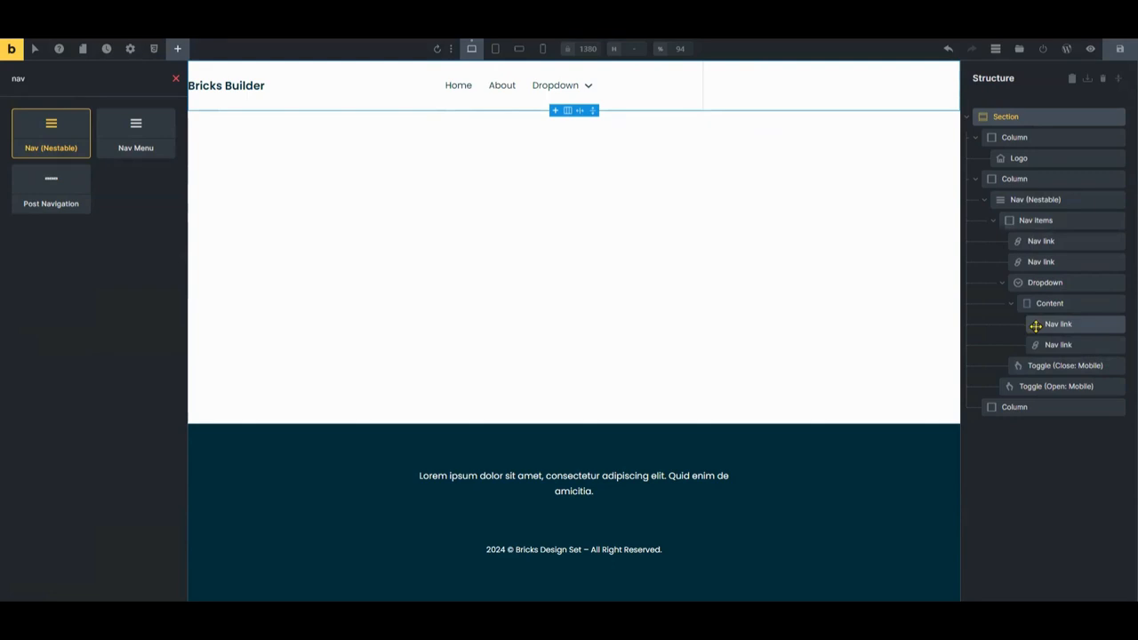
mouse_move(480, 86)
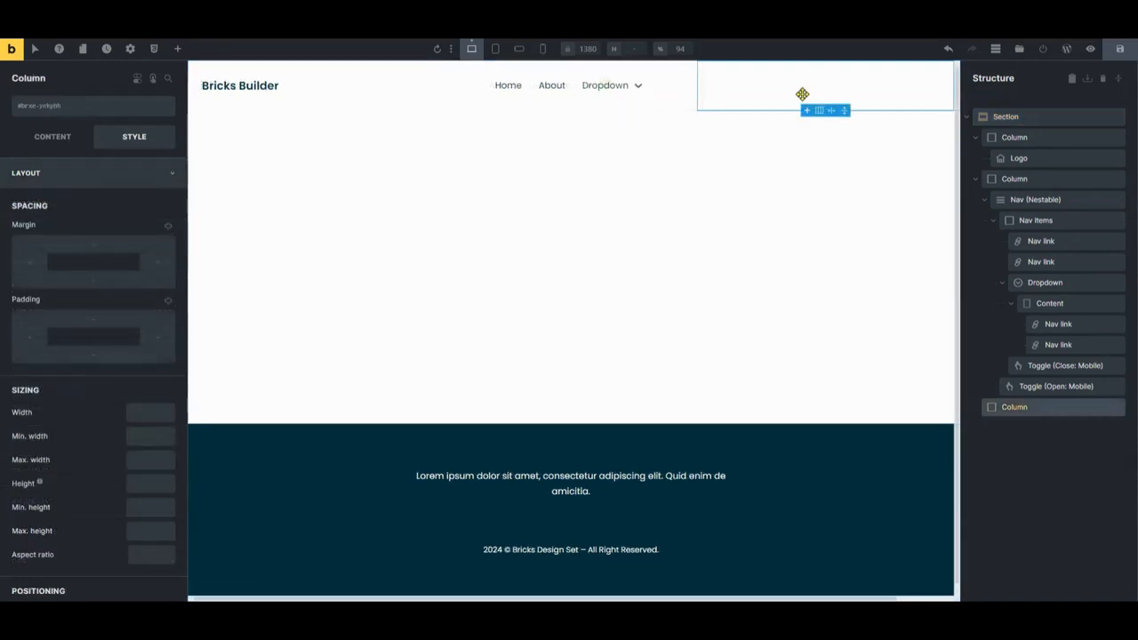
Add an Icon element to the third column with Size 41 and a user icon
click(178, 49)
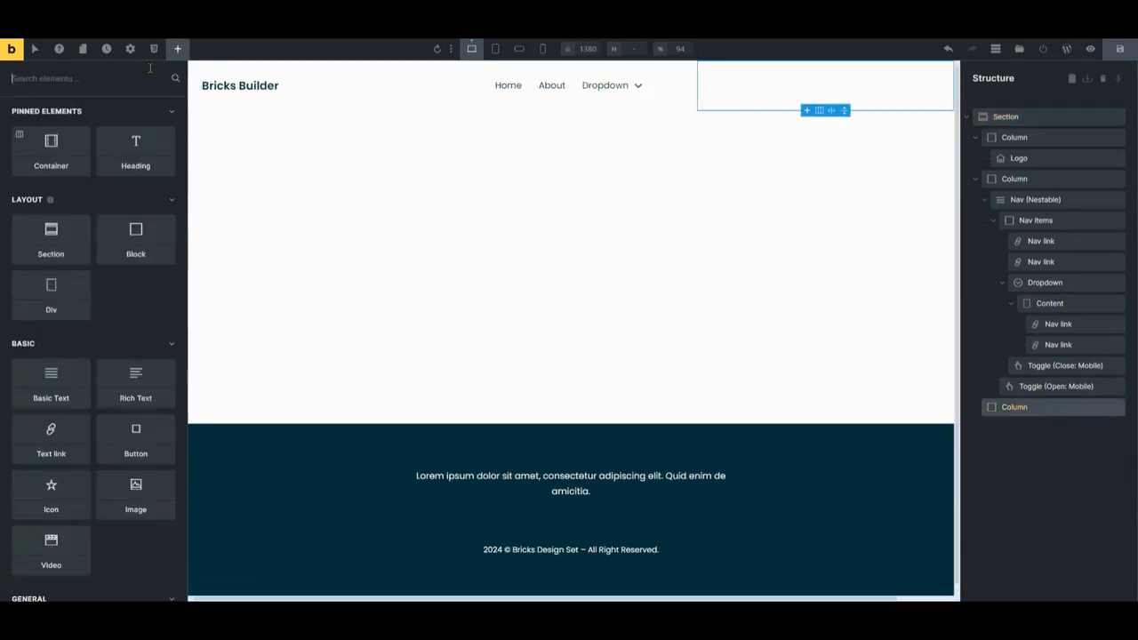
text(icon)
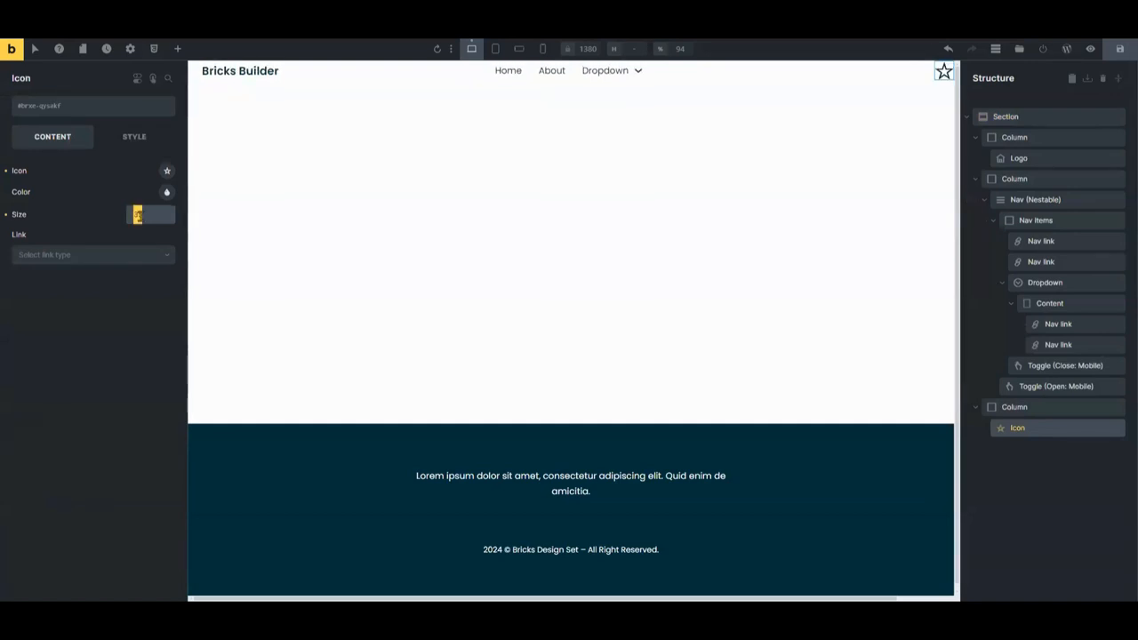
text(41)
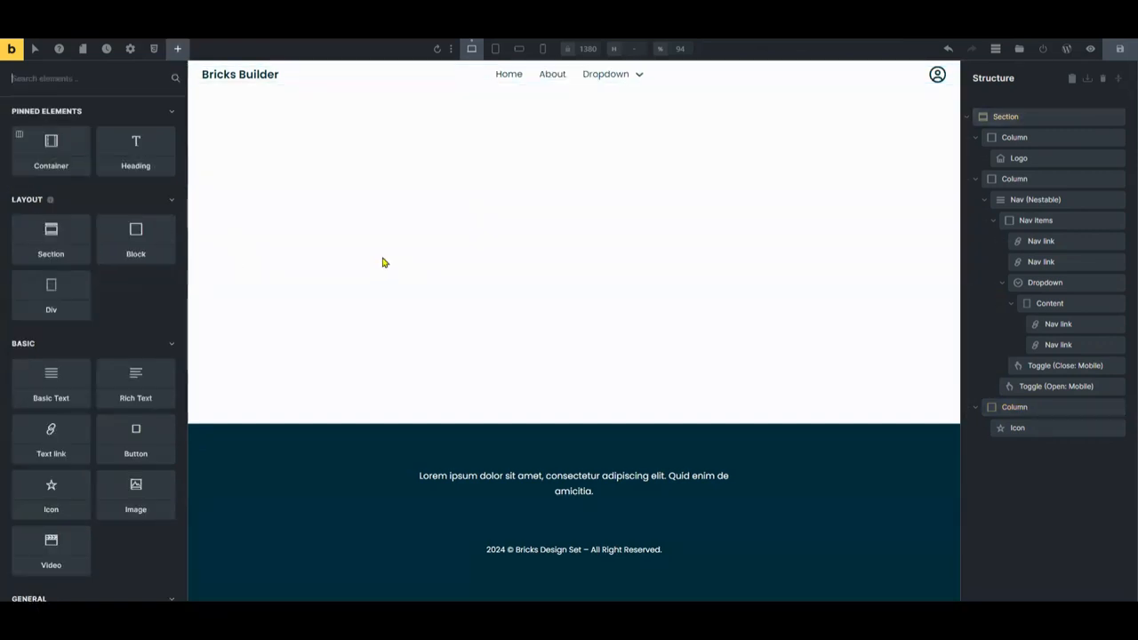
mouse_move(644, 106)
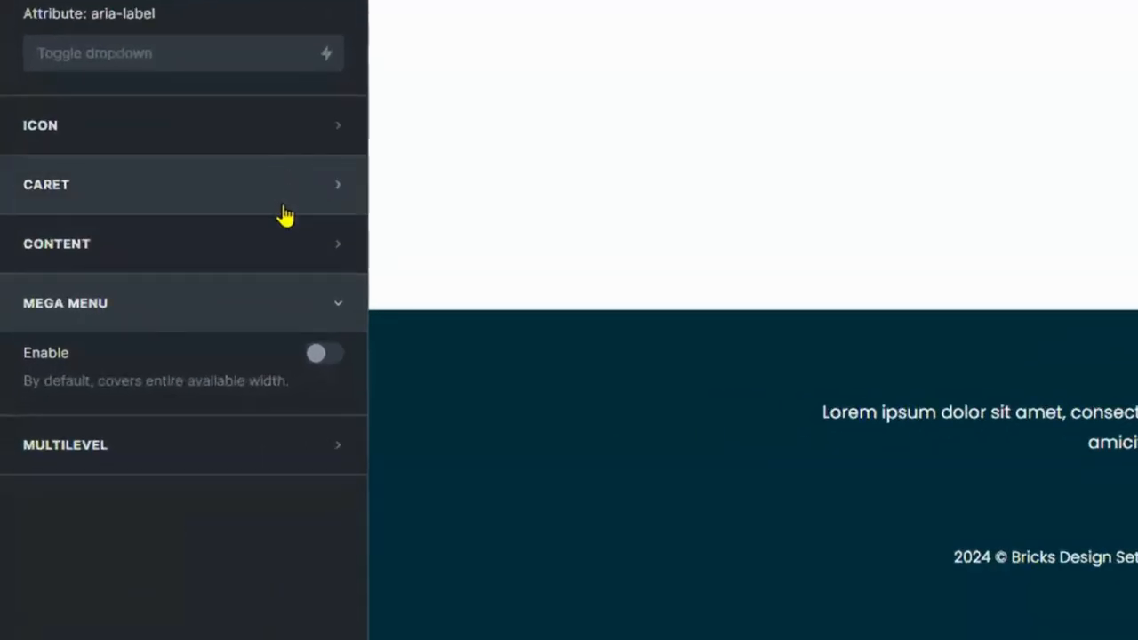
Enable Mega Menu on the Discover dropdown and select its Content for editing
click(64, 303)
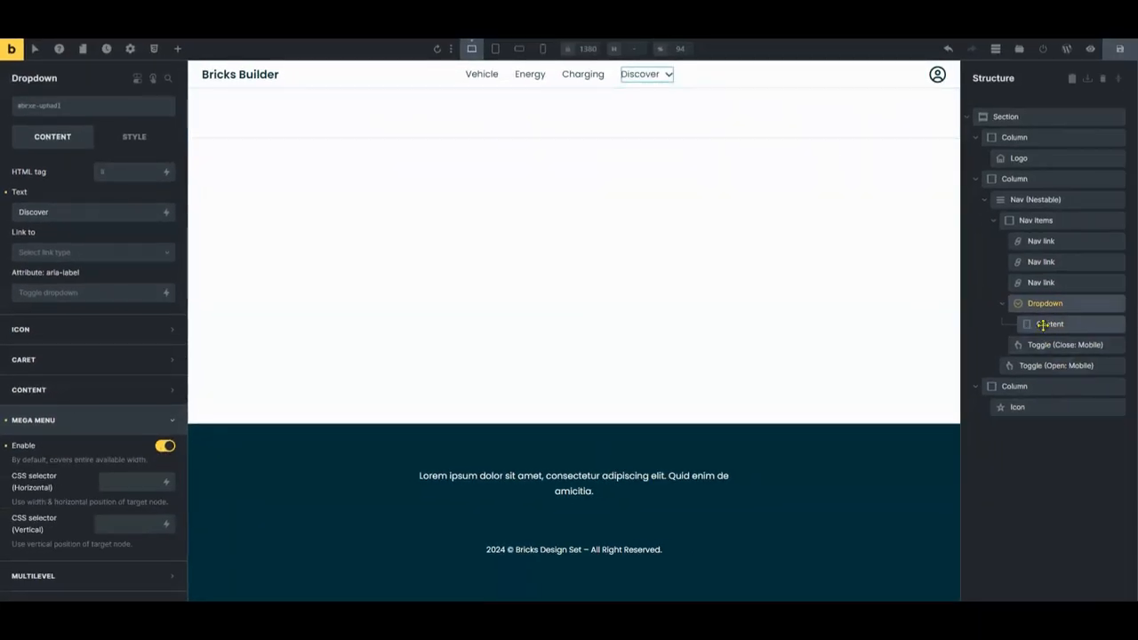
click(1049, 324)
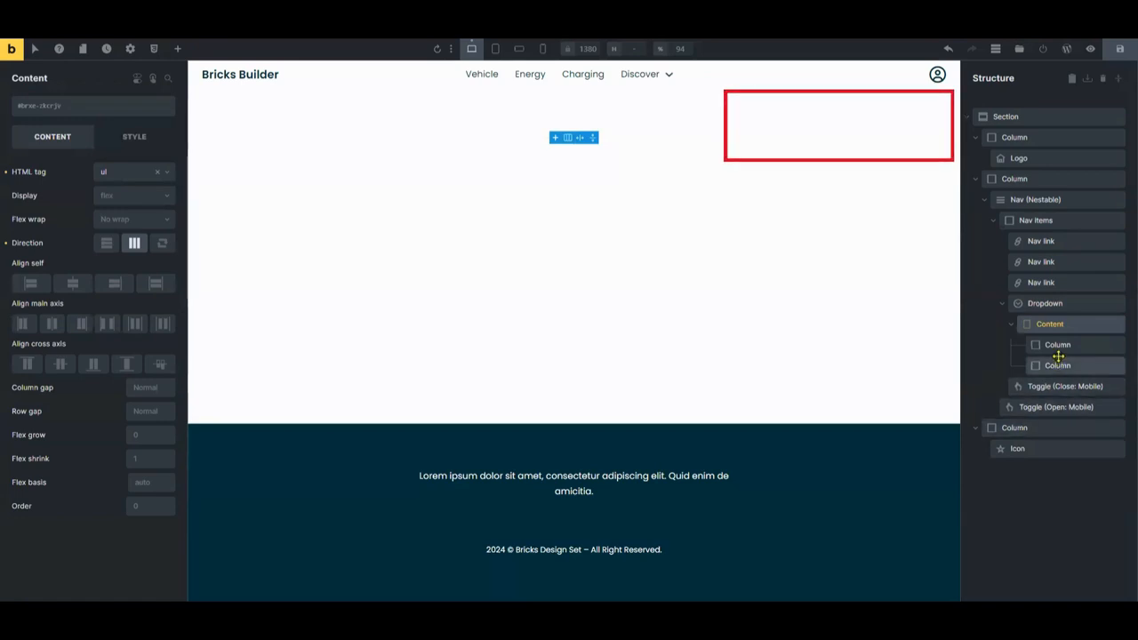
Add nested columns inside Content with an Image and a Basic Text in the first
click(1058, 366)
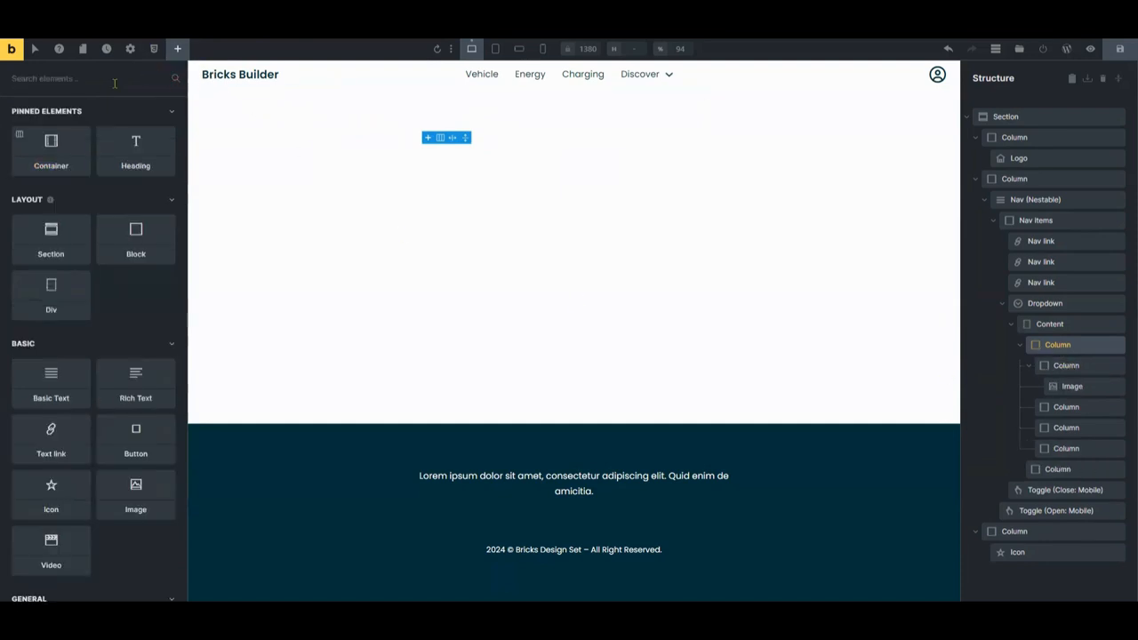
text(text)
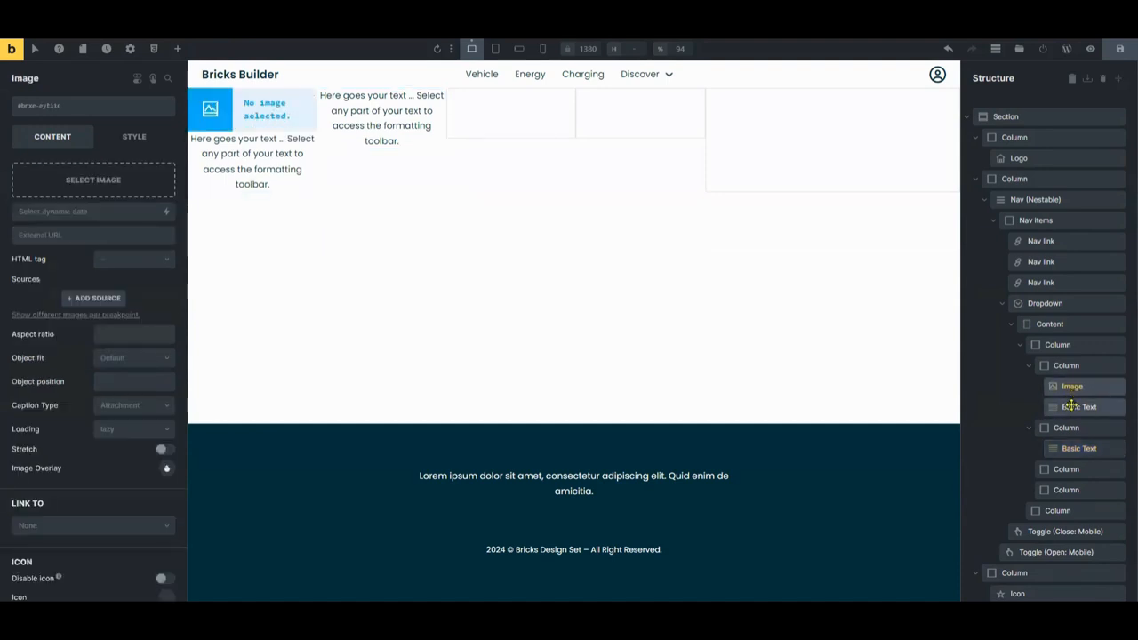
Duplicate the image/text block into the other columns and label the first Charging
right_click(1078, 405)
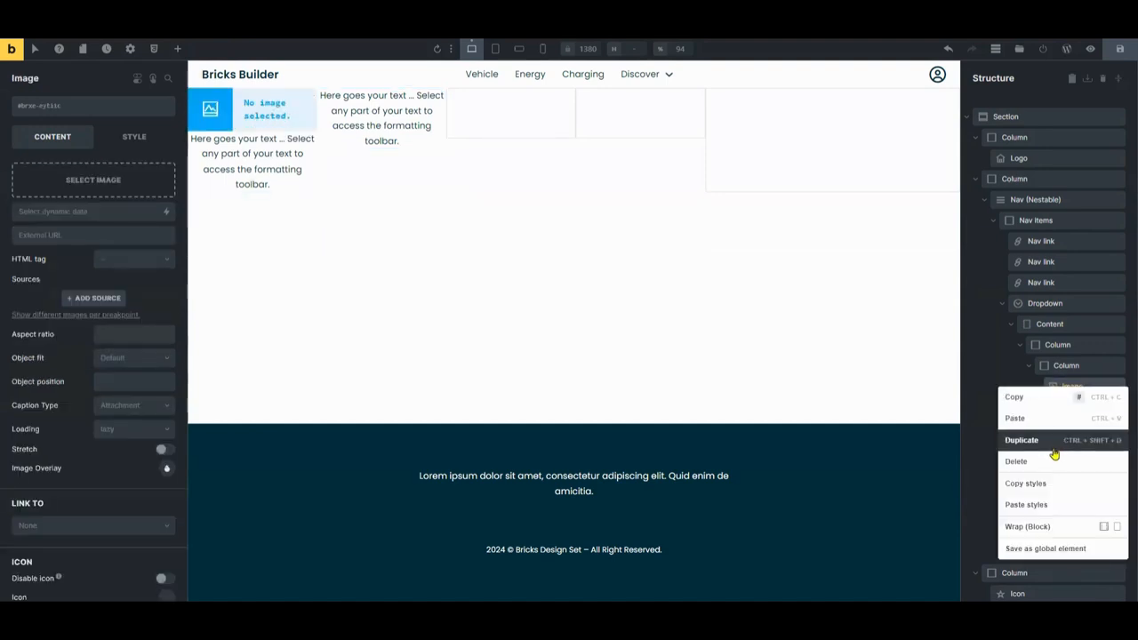
click(1021, 439)
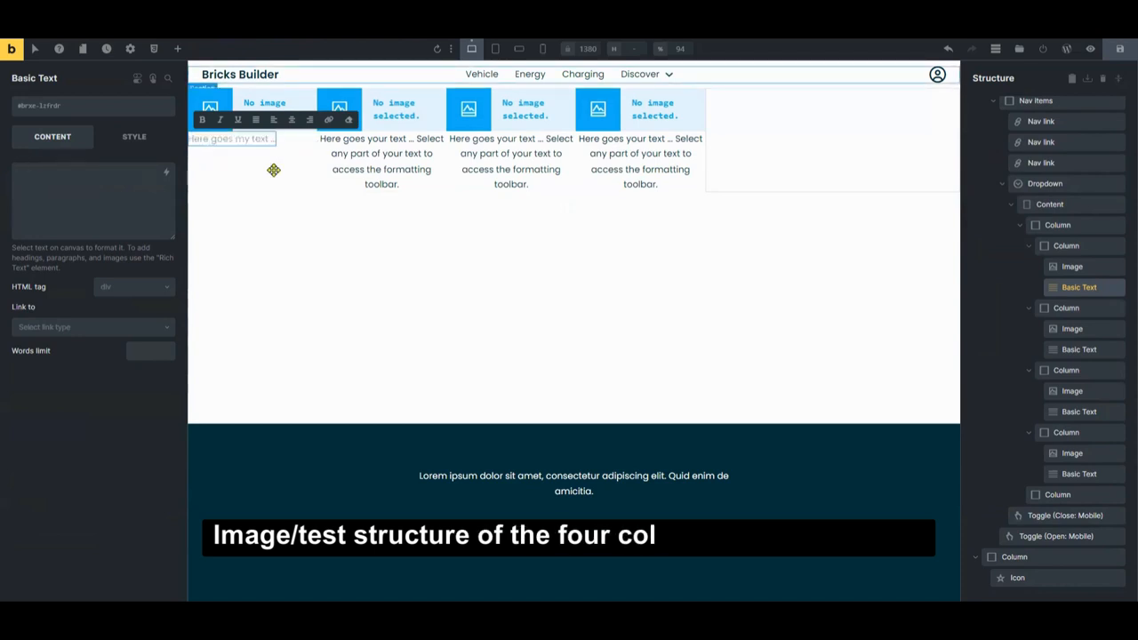
text(Charging)
click(93, 201)
text(Lifesdt)
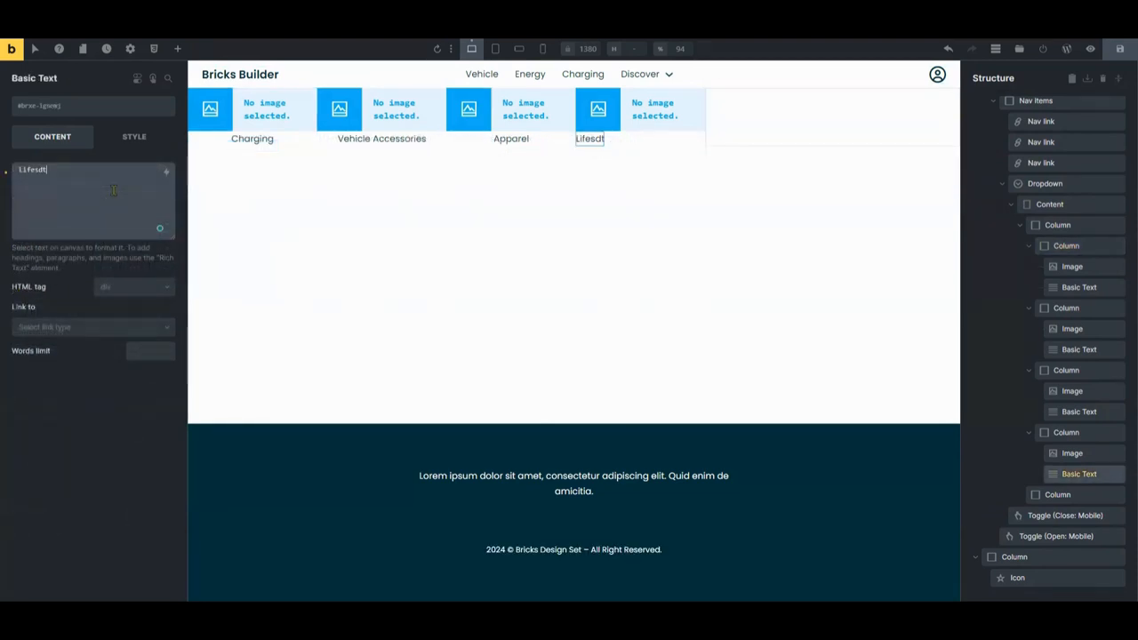
Finish the Lifestyle label and select the first column's Image element
key(BackSpace)
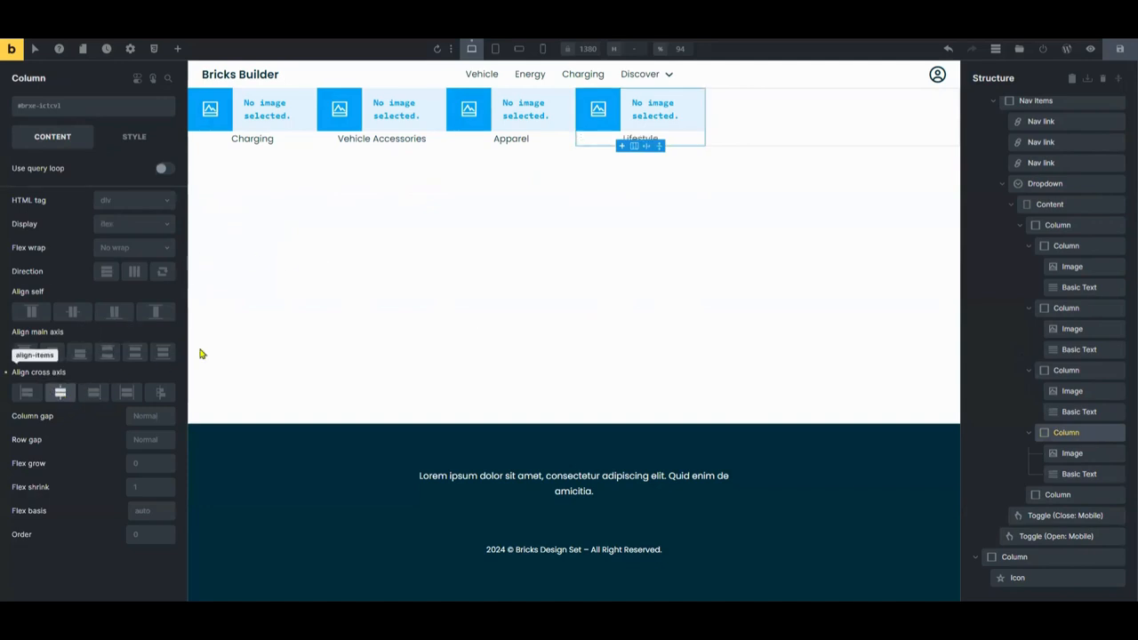
click(270, 110)
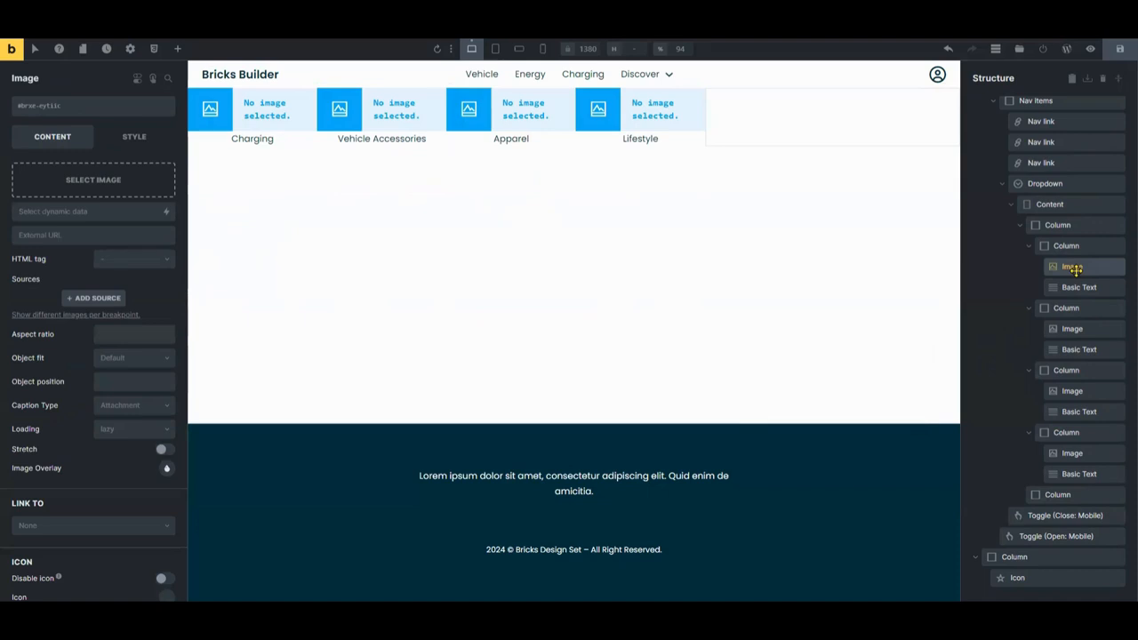
Insert the wall charger photo from the Media Library and set Link To Other (URL)
click(92, 179)
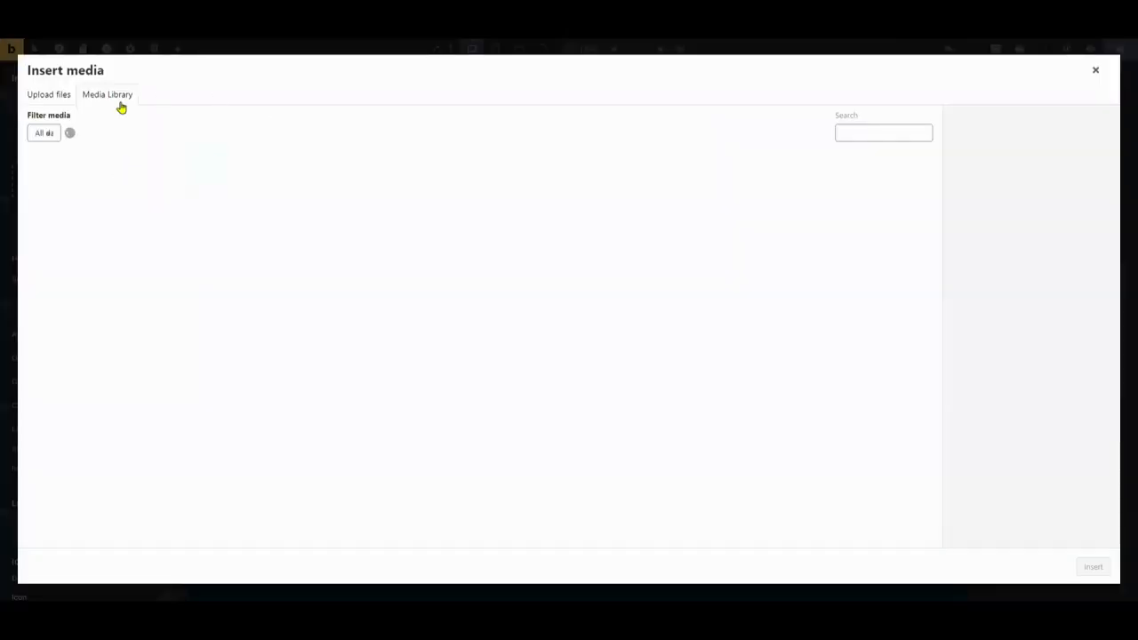
click(67, 194)
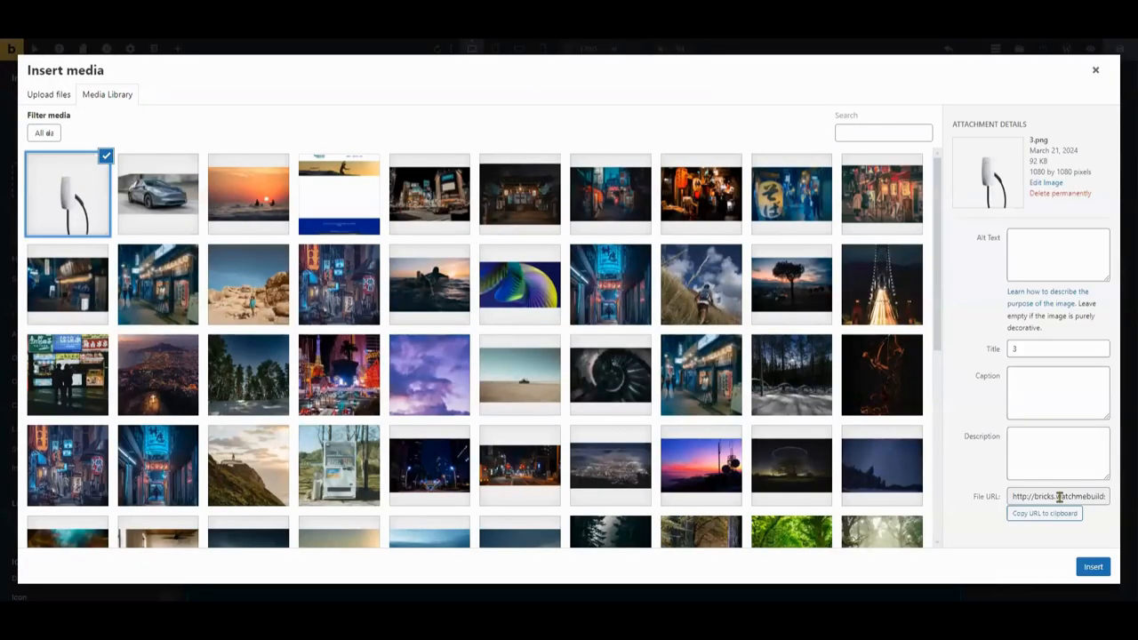
click(1092, 566)
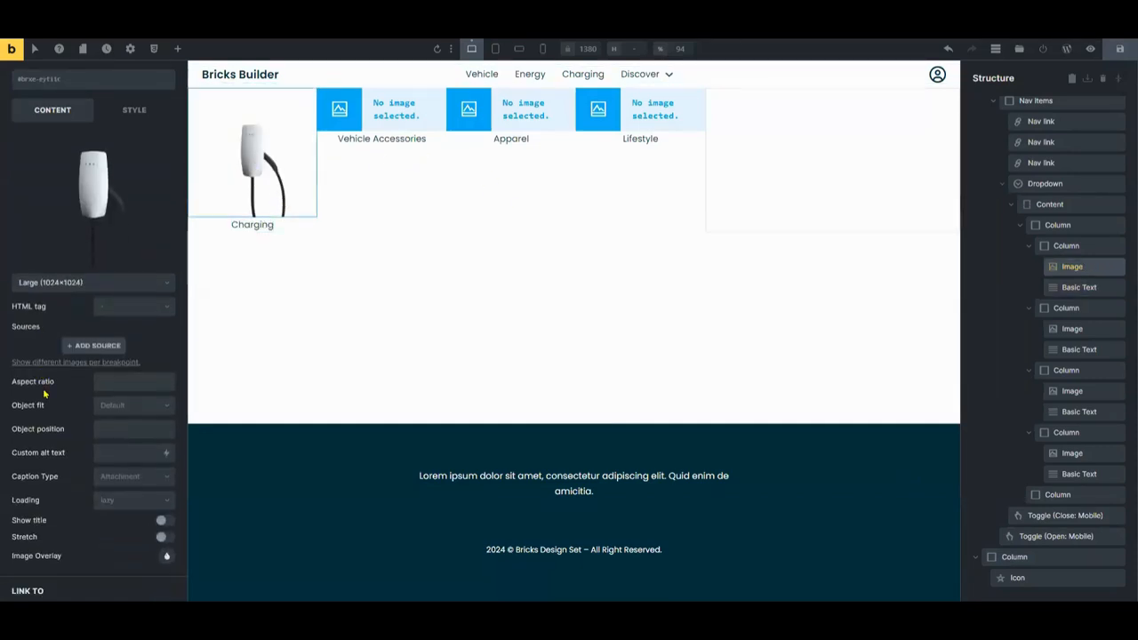
click(89, 451)
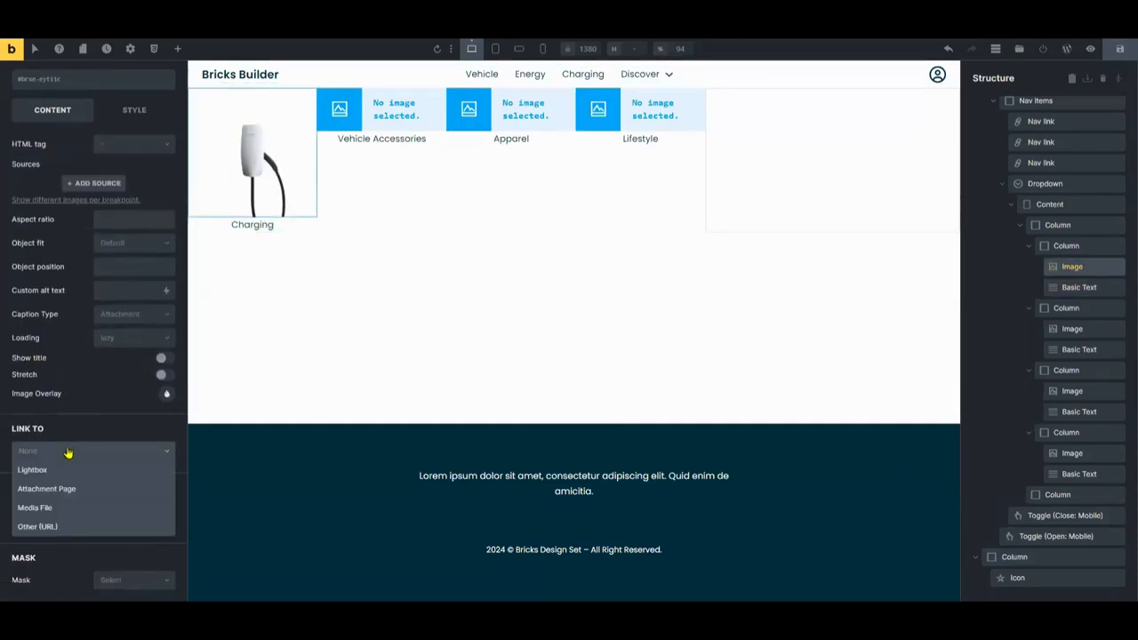
click(37, 527)
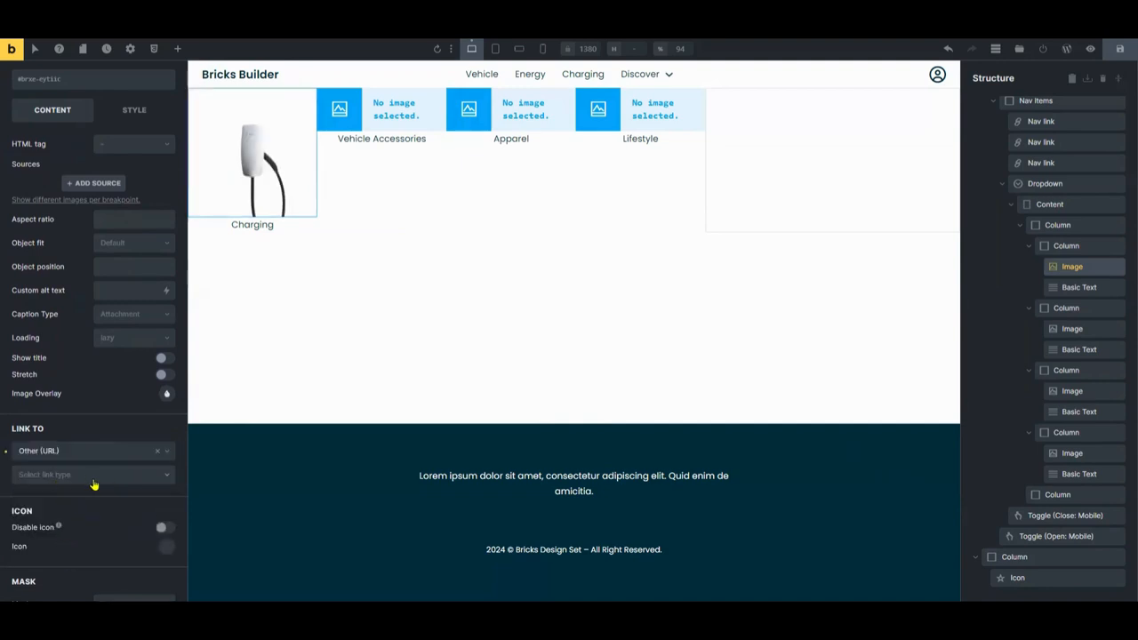
click(252, 225)
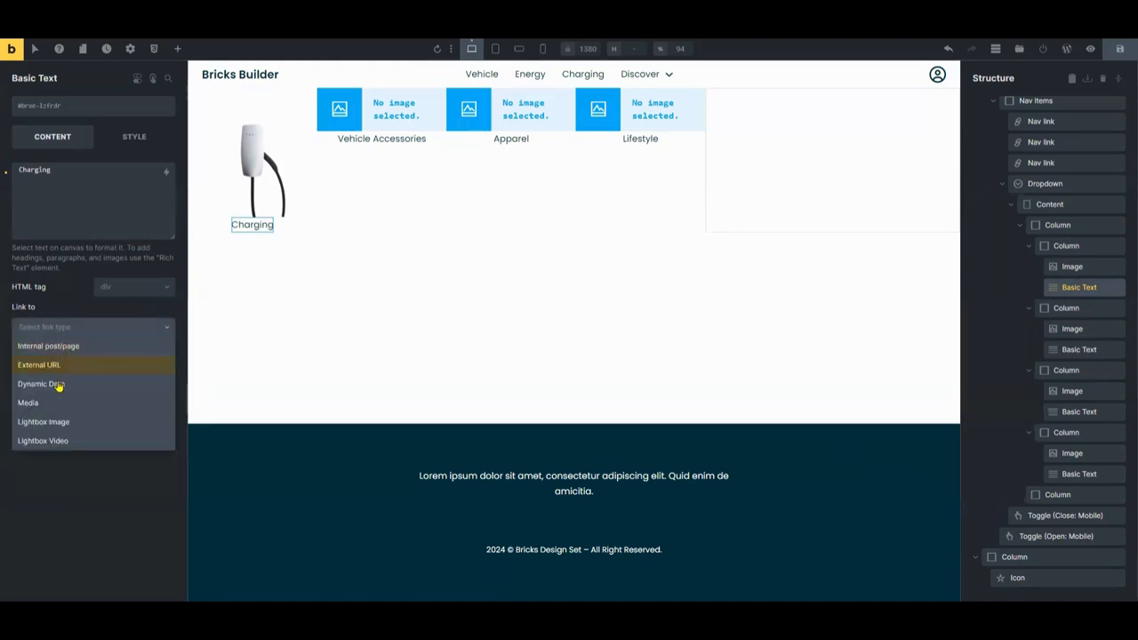
Try an External URL link on the Charging label, then clear it again
click(39, 364)
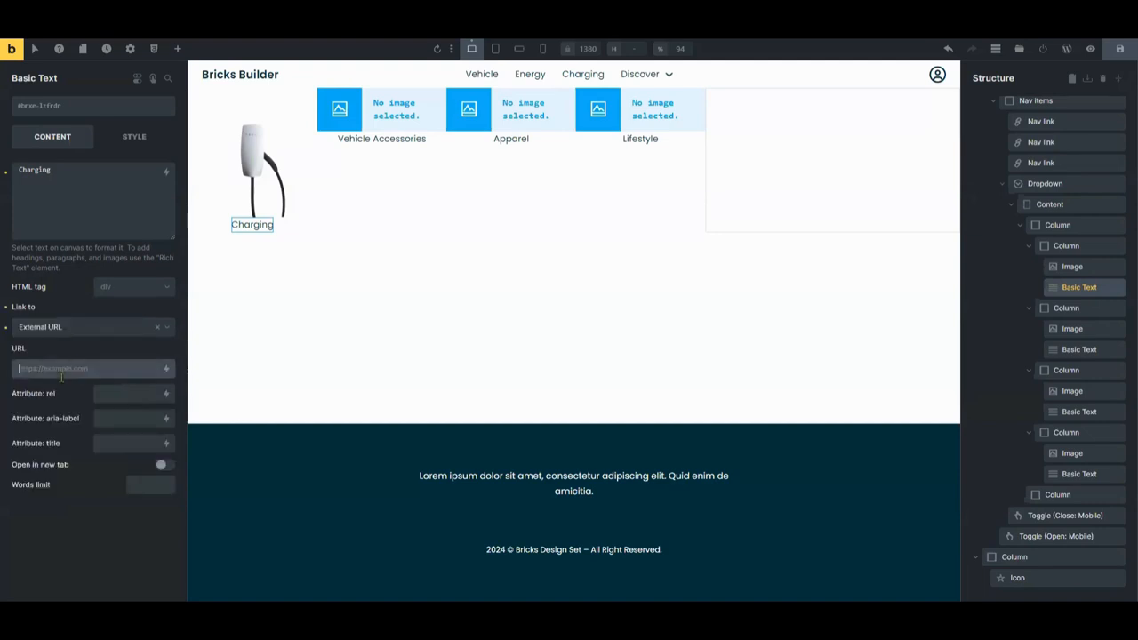
click(156, 327)
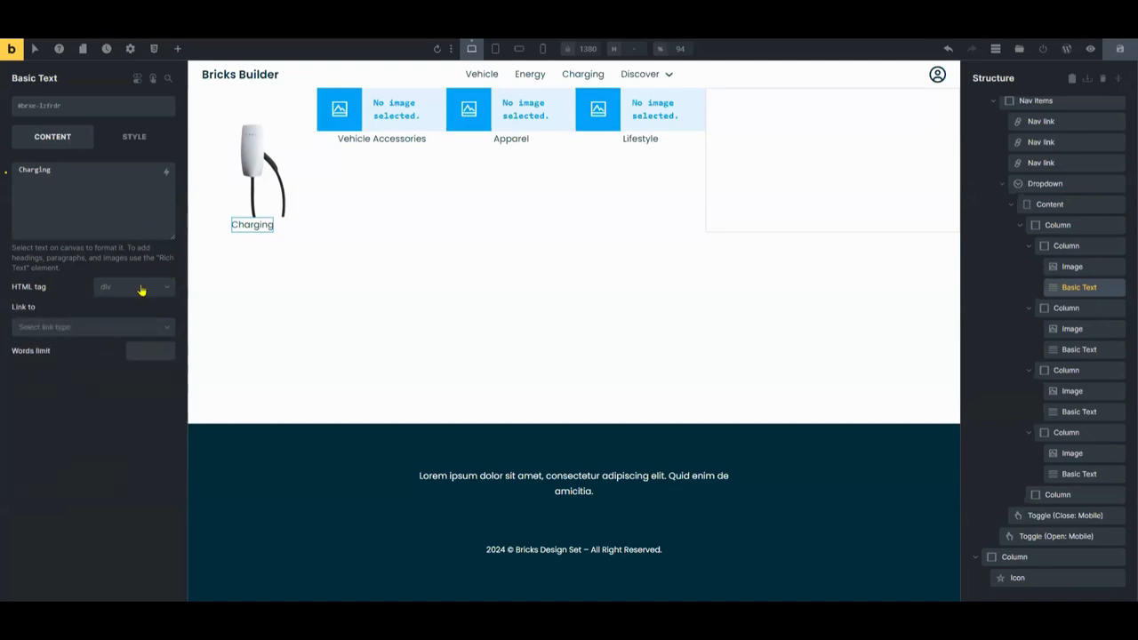
click(827, 160)
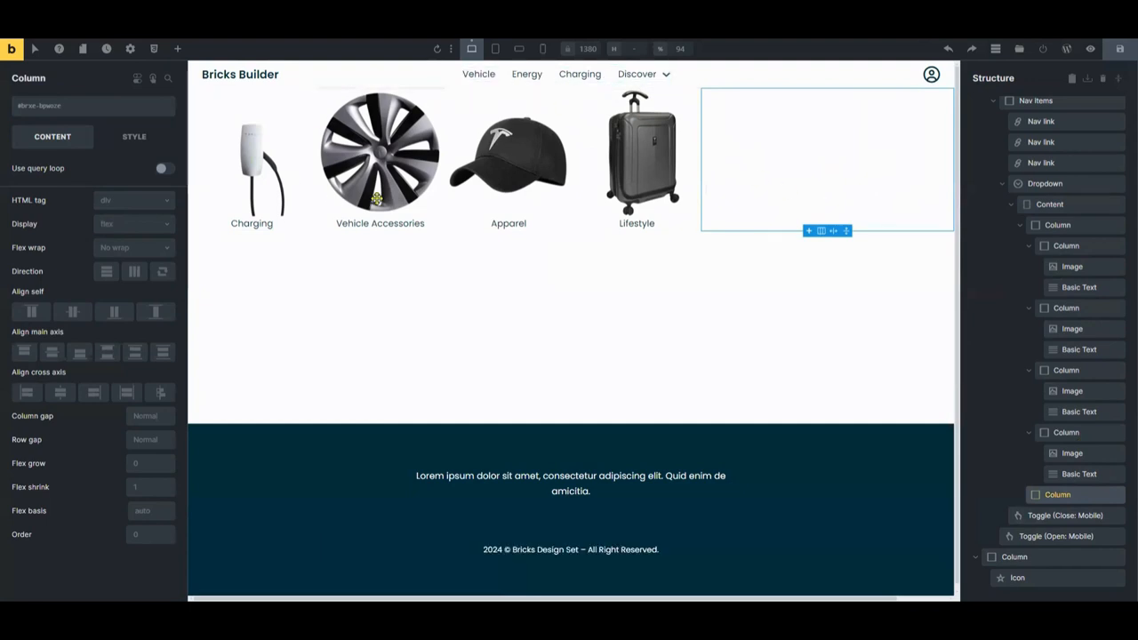
Add an Image and a Basic Text to the fifth promo column and set its alignment
click(178, 50)
text(image)
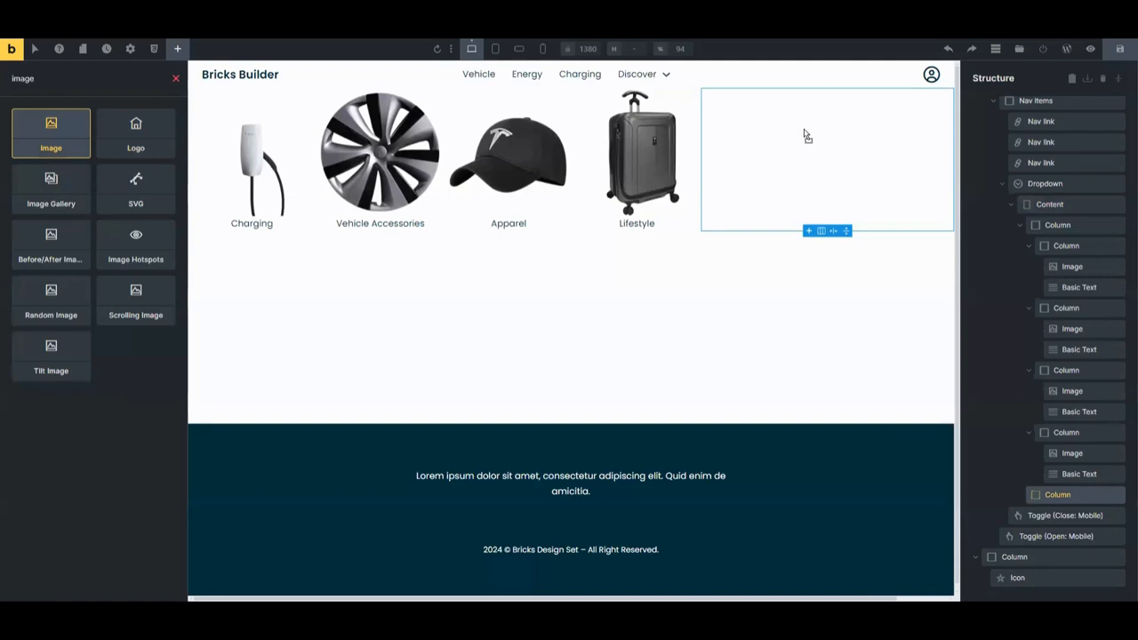
mouse_move(1083, 514)
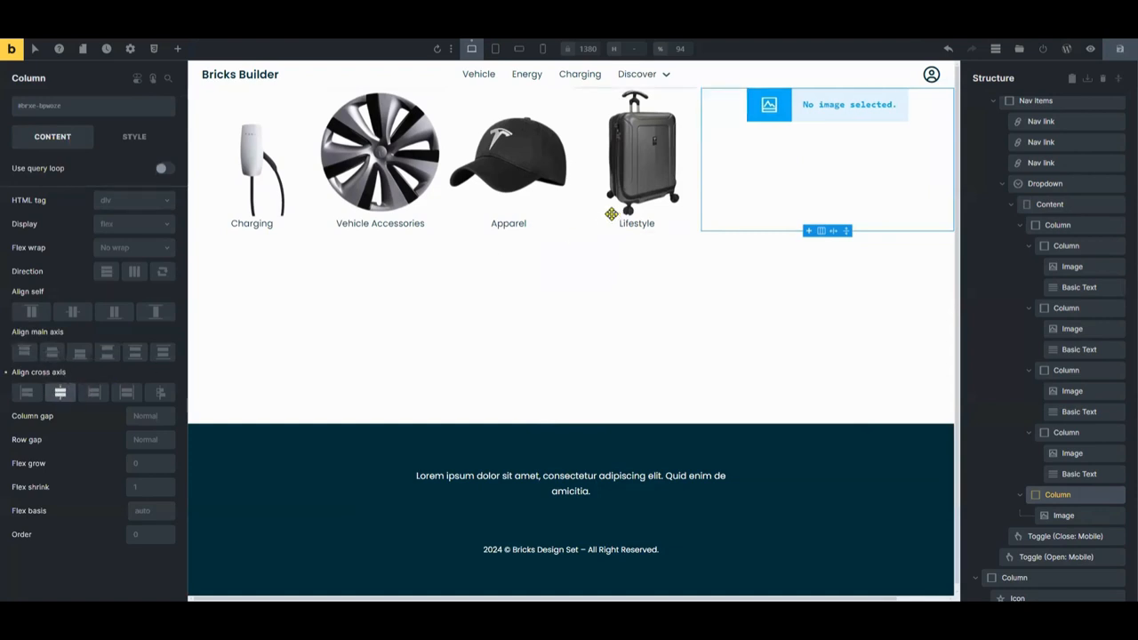
mouse_move(585, 240)
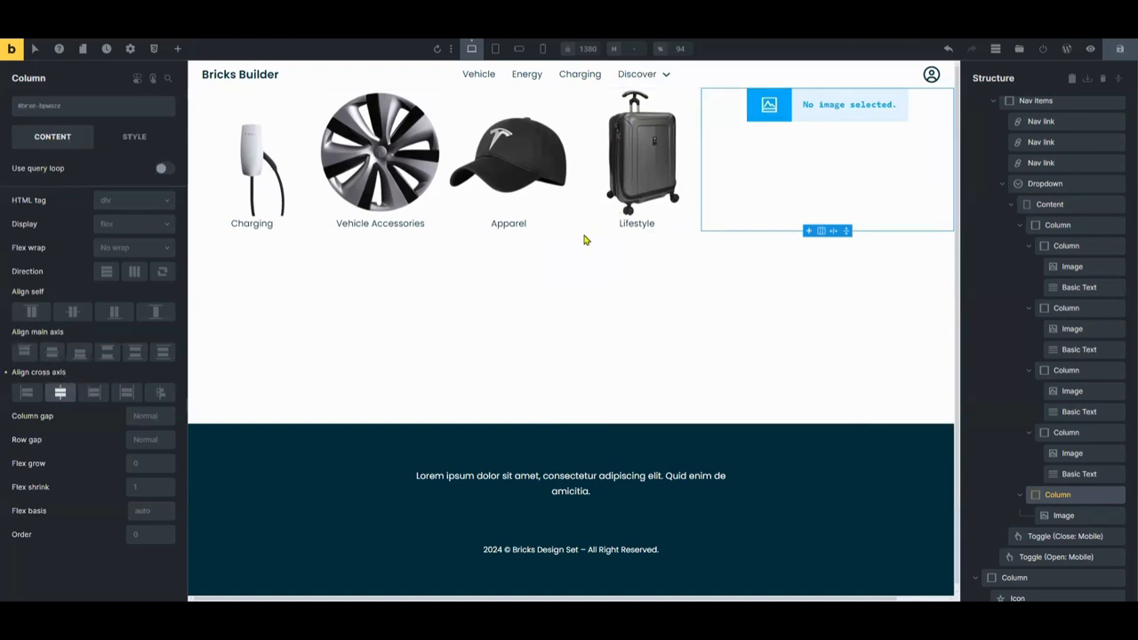
mouse_move(176, 50)
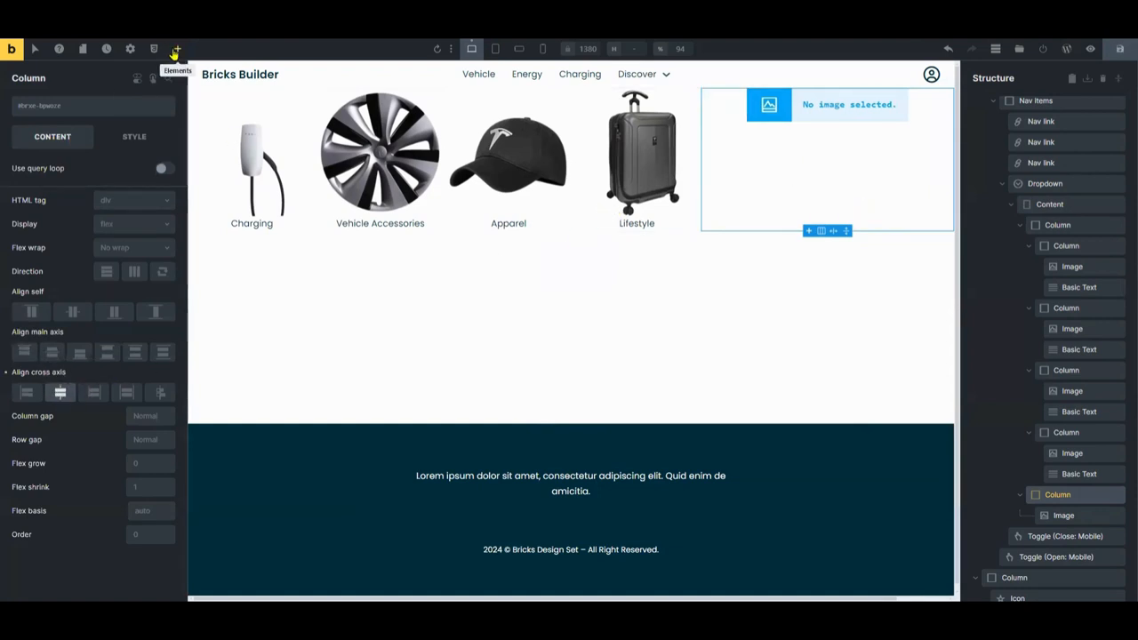
click(176, 50)
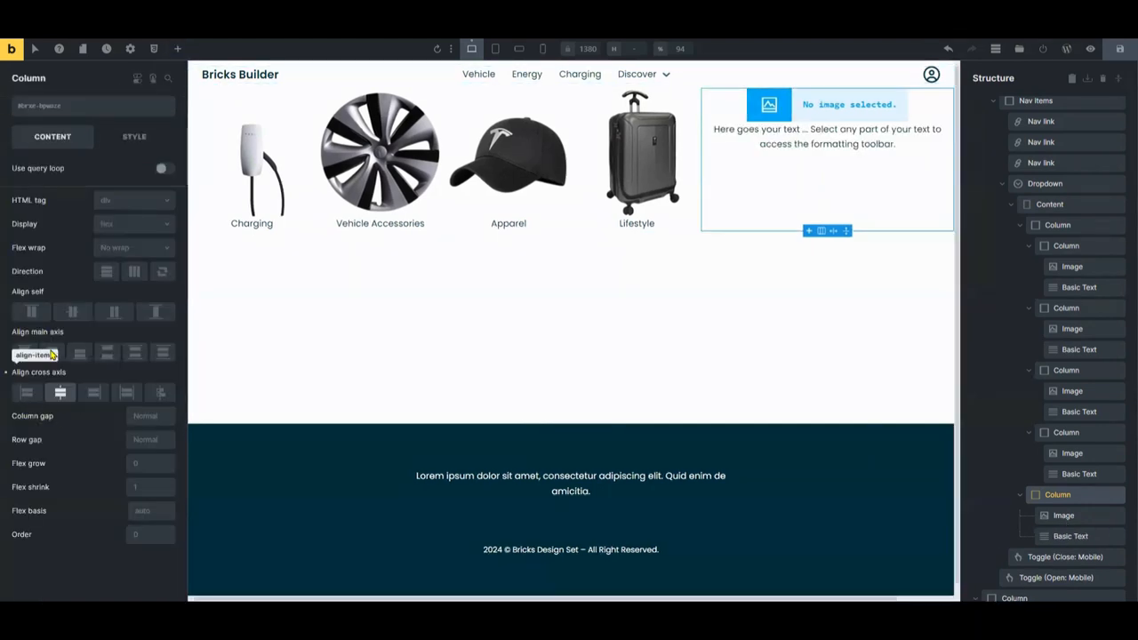
click(52, 352)
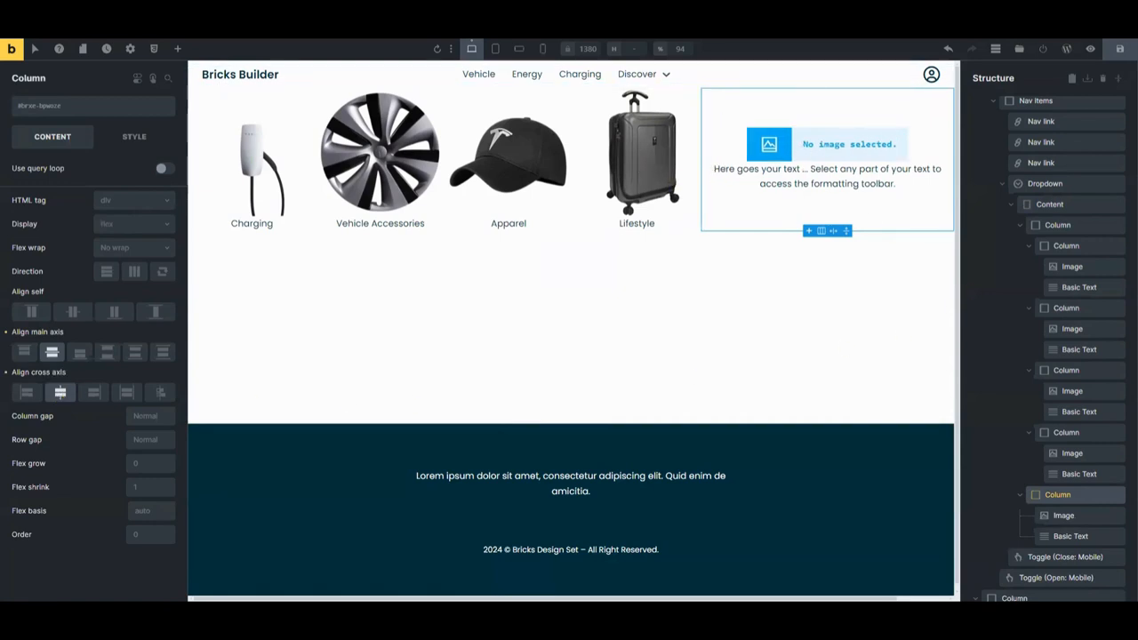
mouse_move(626, 317)
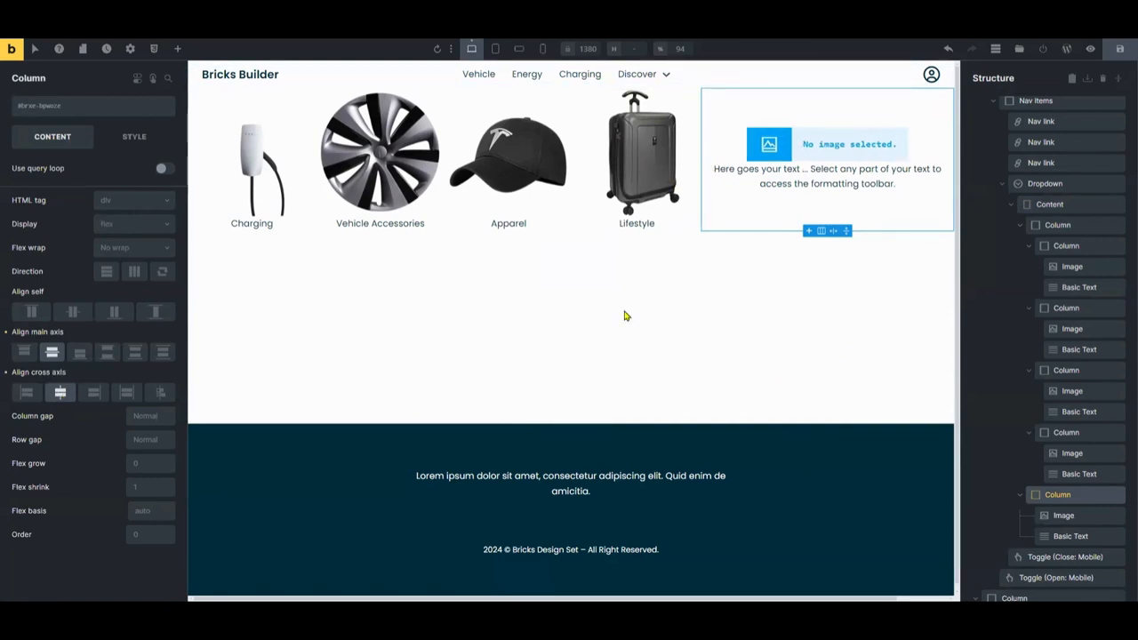
Insert the grey 2020-tesla car photo from the Media Library as the promo image
click(769, 144)
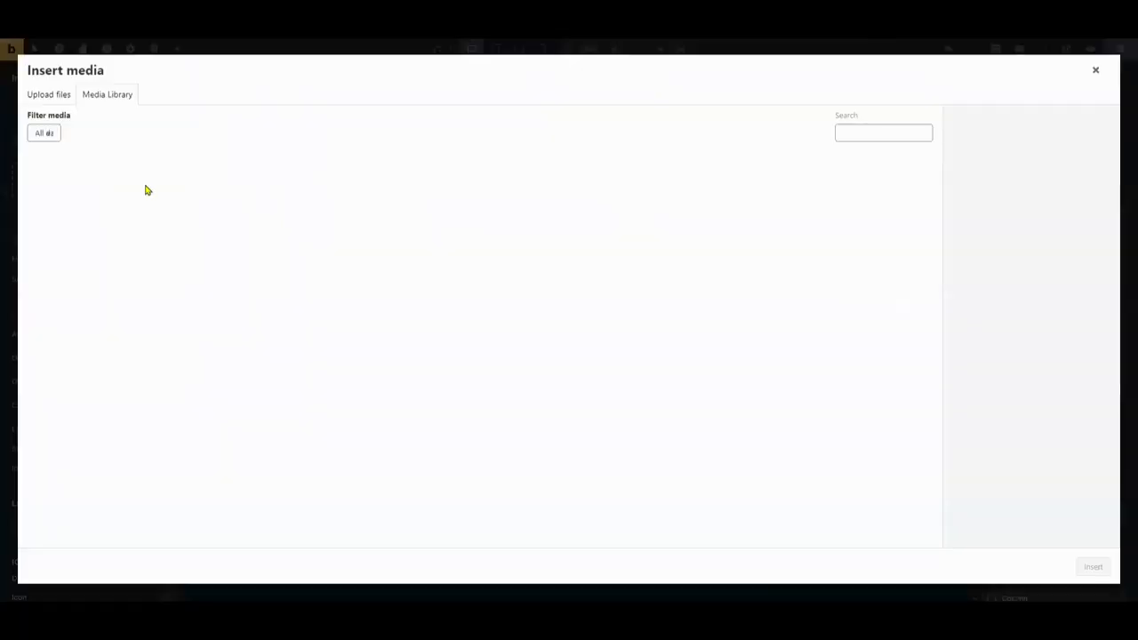
click(519, 194)
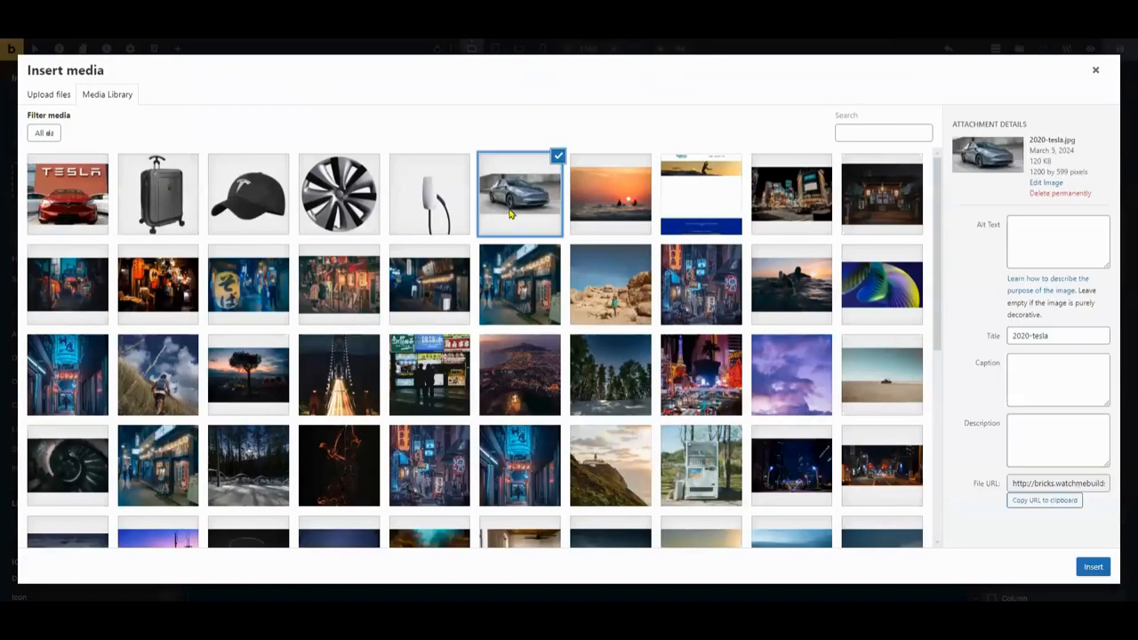
click(1092, 565)
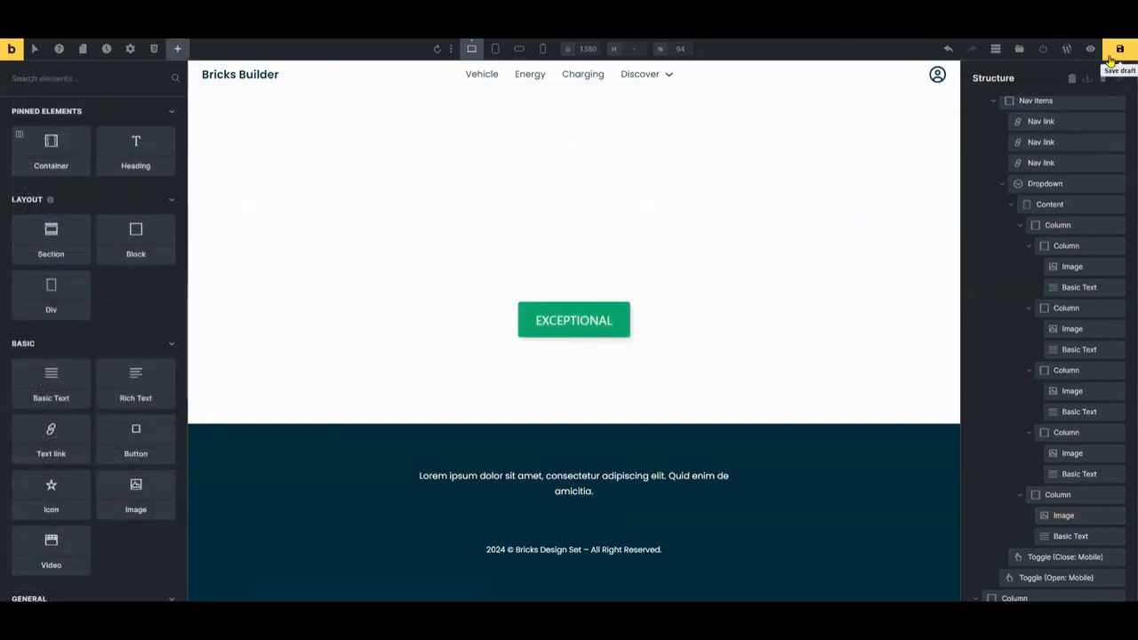
Save the header so the Discover mega menu can be checked on the live page
click(1091, 49)
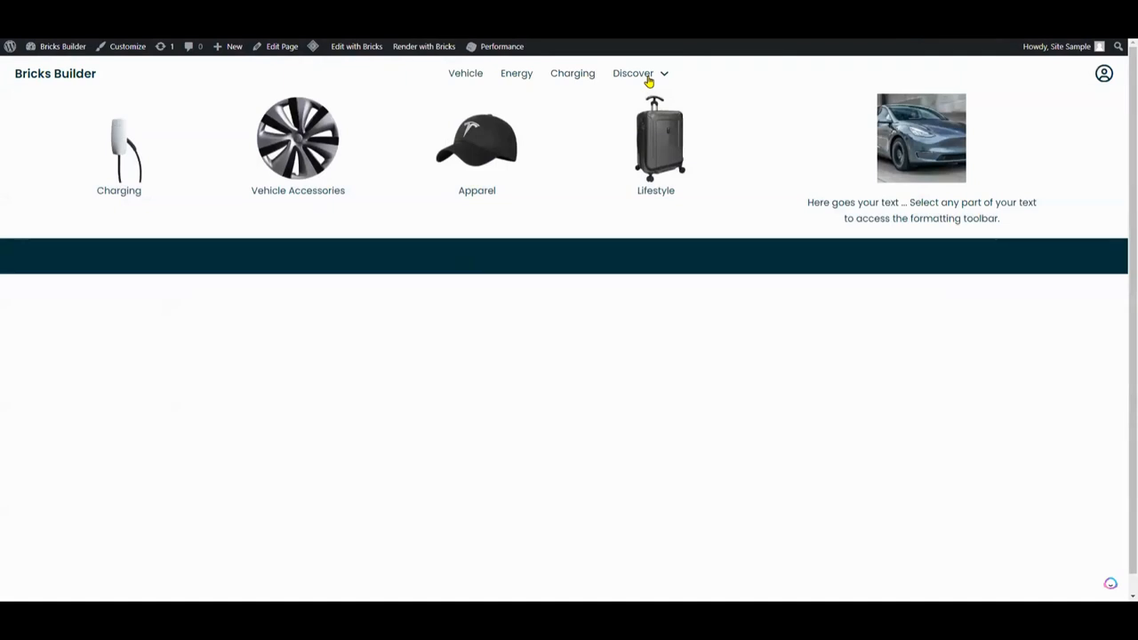
mouse_move(473, 169)
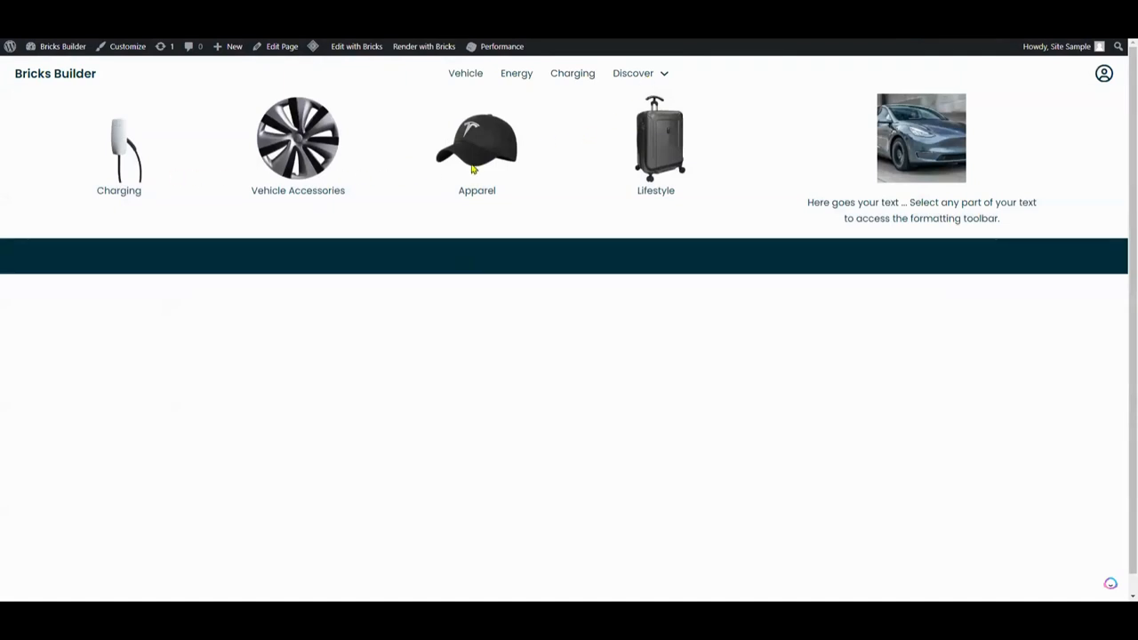
mouse_move(313, 210)
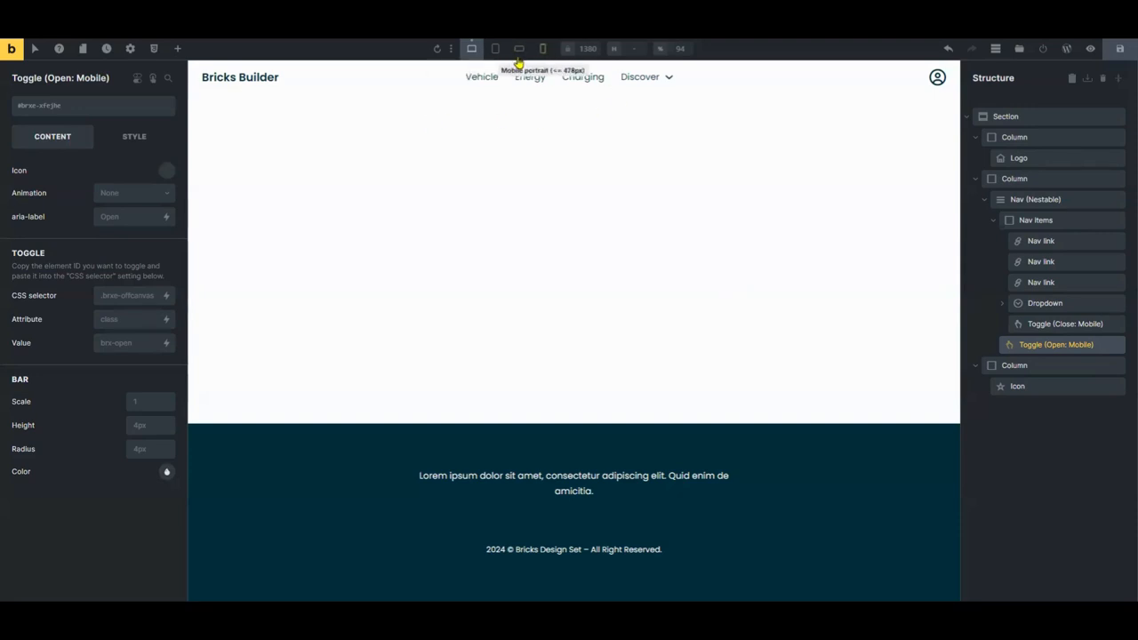
Preview the header at tablet portrait and then mobile landscape widths, with the nav collapsed to a toggle
click(494, 50)
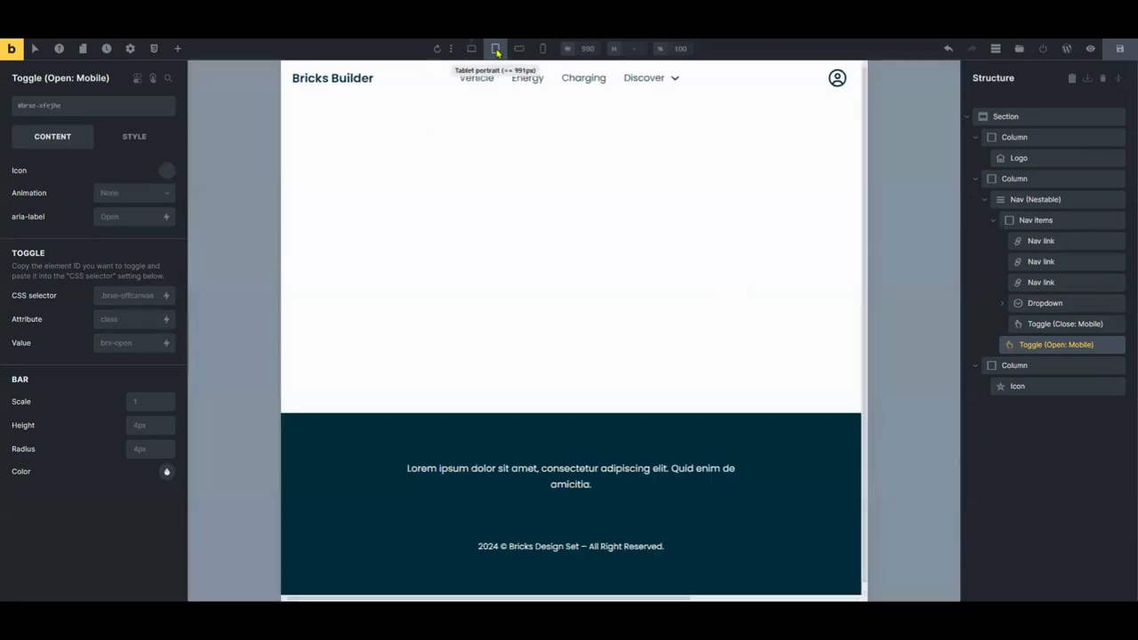
click(519, 49)
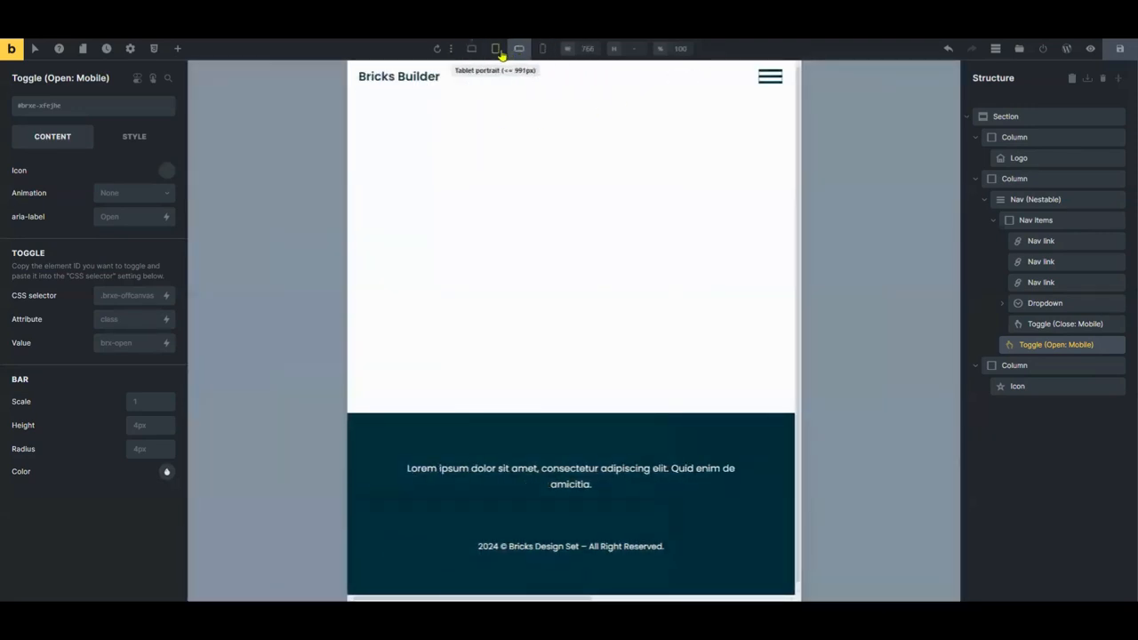